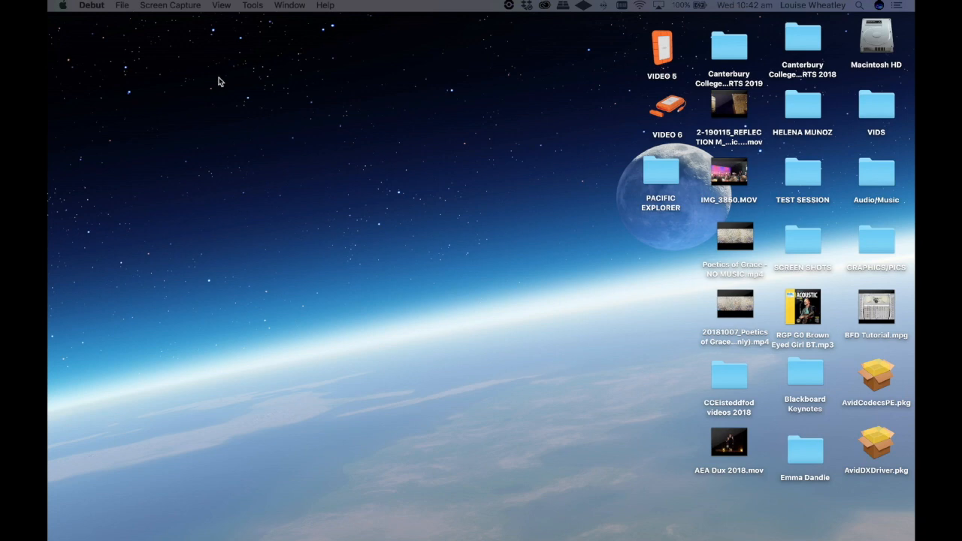
{"action": "mouse_move", "coordinate": [222, 97]}
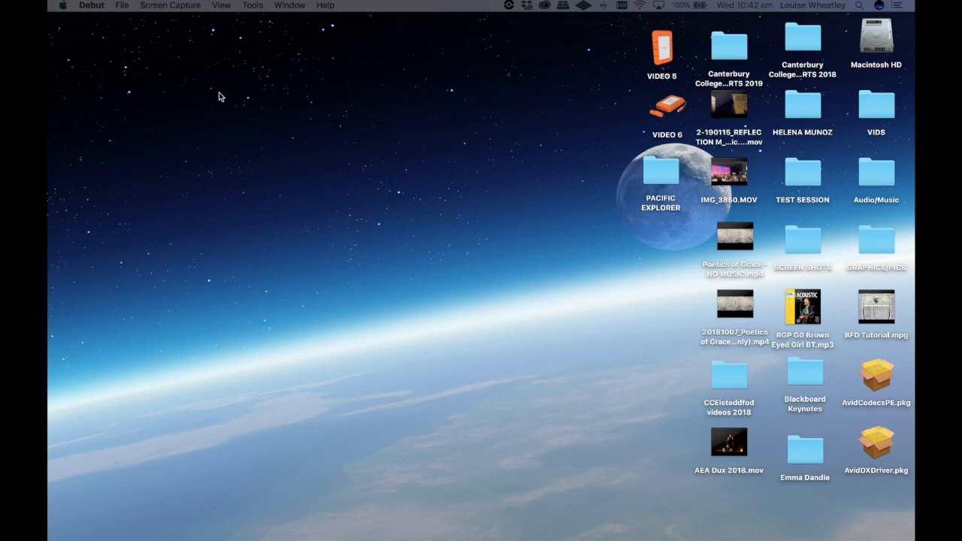
{"action": "mouse_move", "coordinate": [421, 209]}
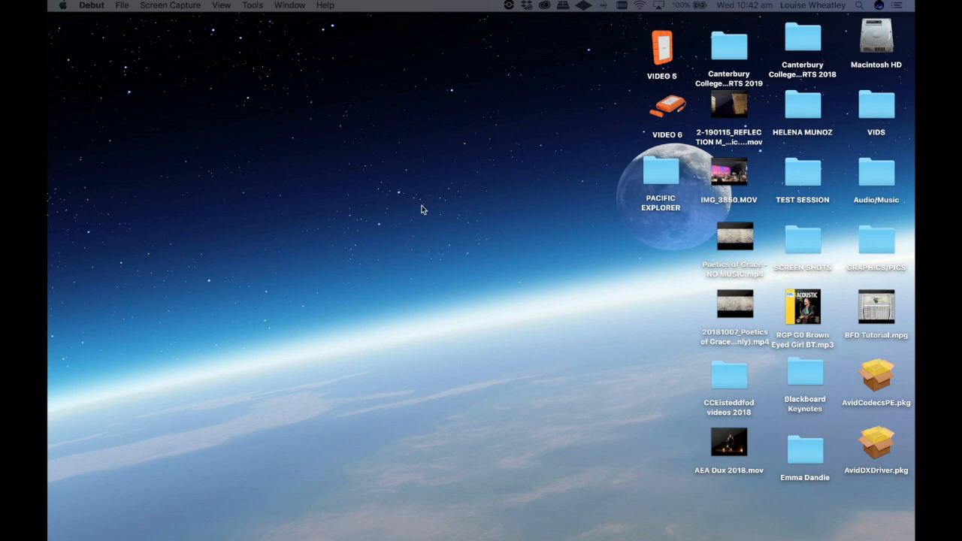
- Browse into PACIFIC EXPLORER > LET'S MISBEHAVE and review its audio files and workspaces
{"action": "double_click", "coordinate": [660, 179]}
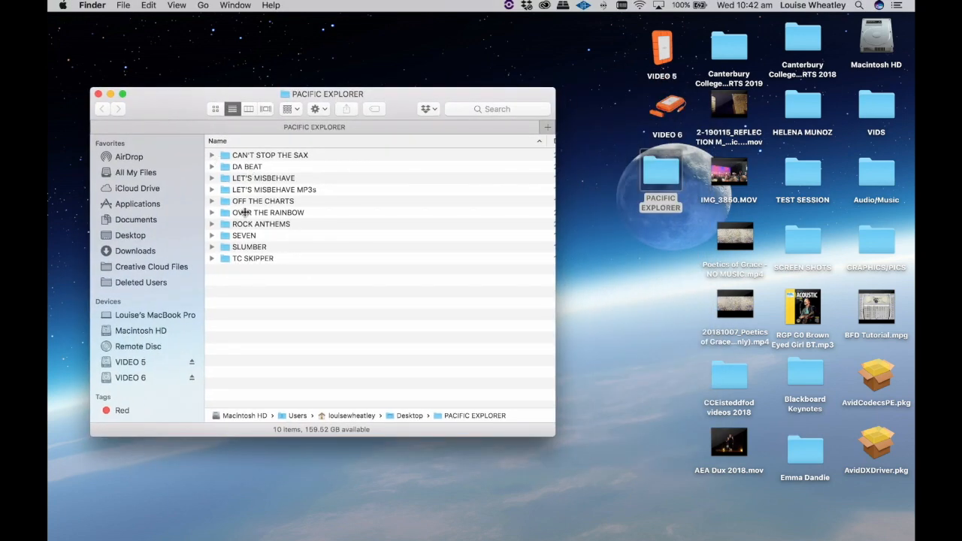
{"action": "left_click", "coordinate": [263, 178]}
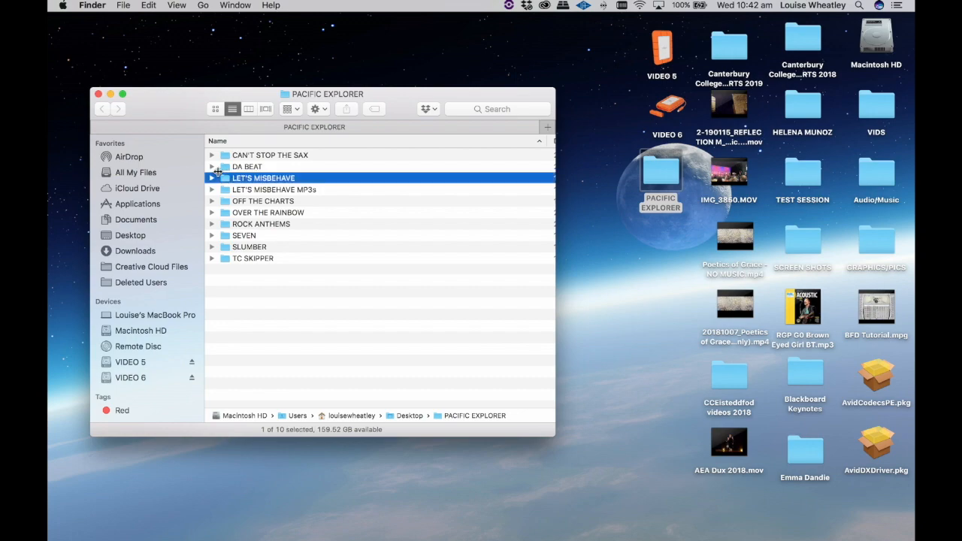
{"action": "double_click", "coordinate": [263, 178]}
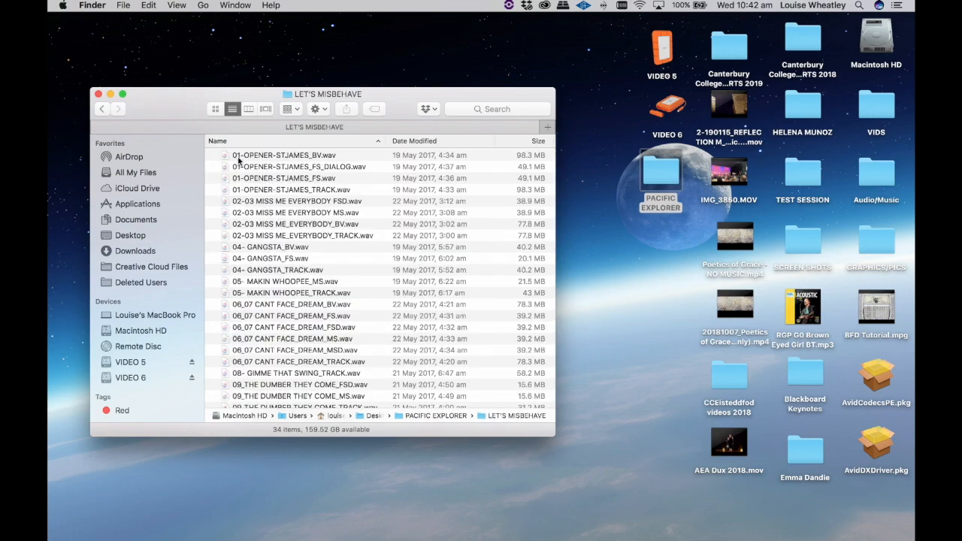
{"action": "left_click", "coordinate": [102, 108]}
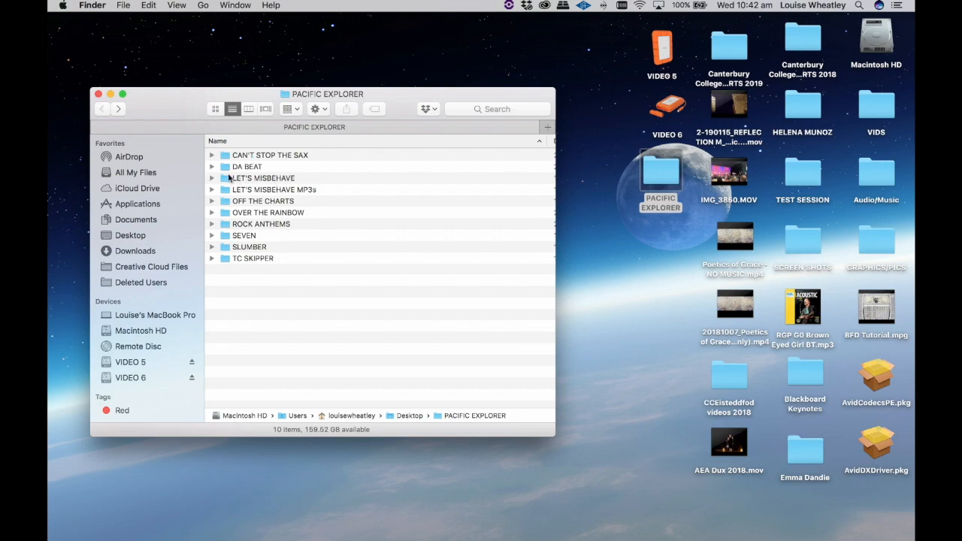
{"action": "double_click", "coordinate": [262, 178]}
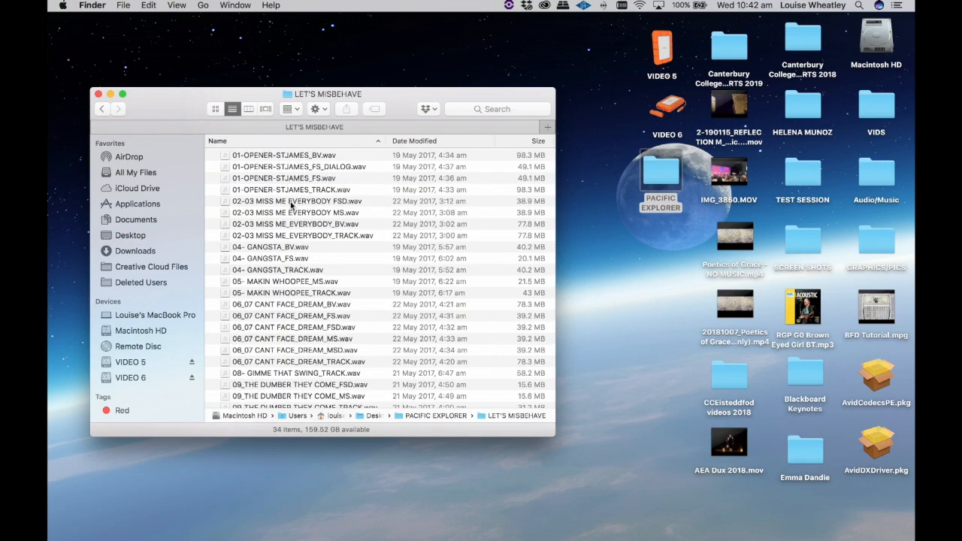
{"action": "scroll", "scroll_direction": "down", "scroll_amount": 3}
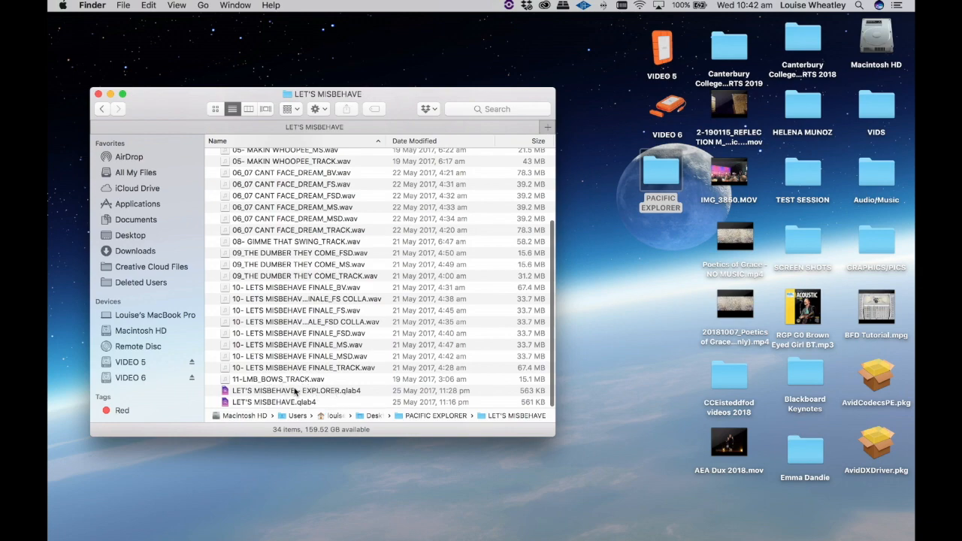
{"action": "scroll", "scroll_direction": "up", "scroll_amount": 3}
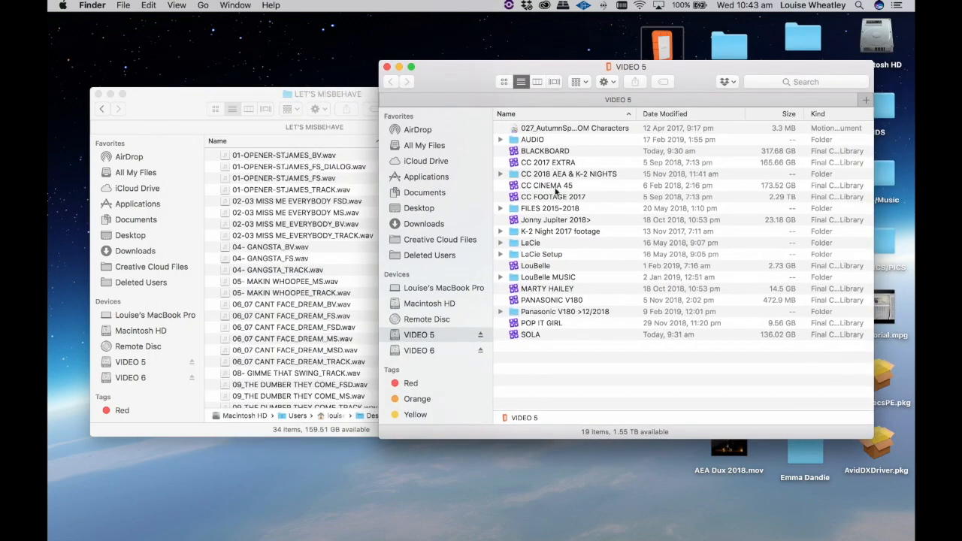
- Copy 05- MAKIN WHOOPEE_SFX.wav and 06_07 CANT FACE_DREAM_SFX.wav from VIDEO 5's AUDIO bounces into LET'S MISBEHAVE
{"action": "double_click", "coordinate": [532, 138]}
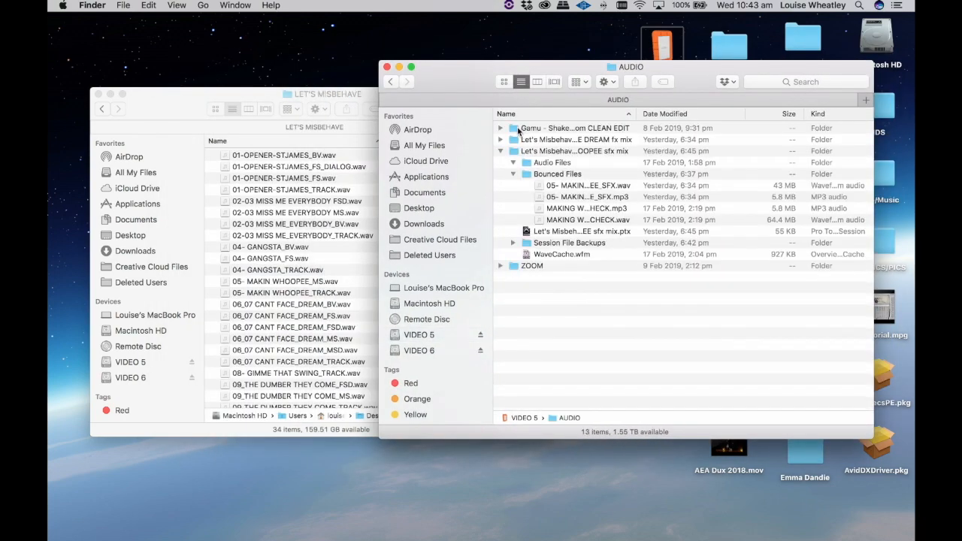
{"action": "left_click", "coordinate": [514, 163]}
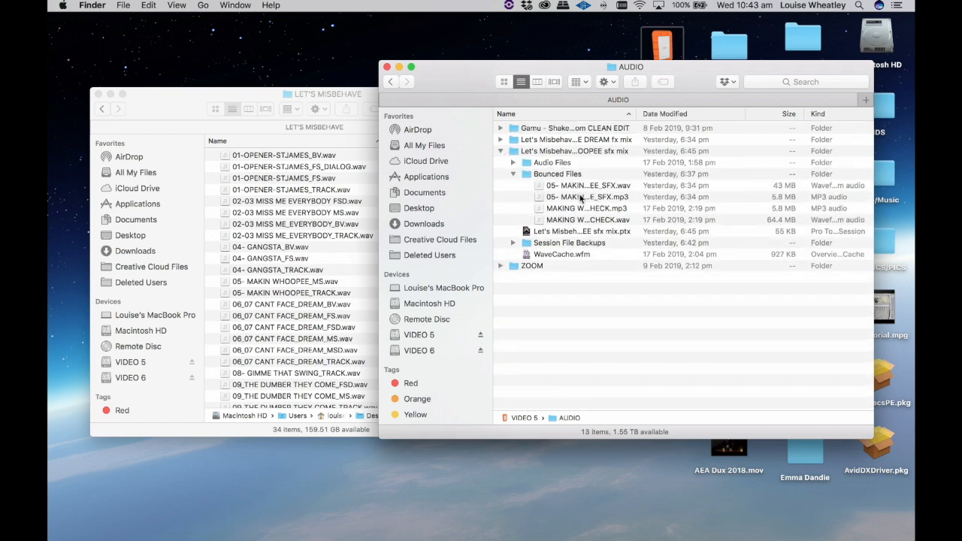
{"action": "left_click", "coordinate": [590, 185]}
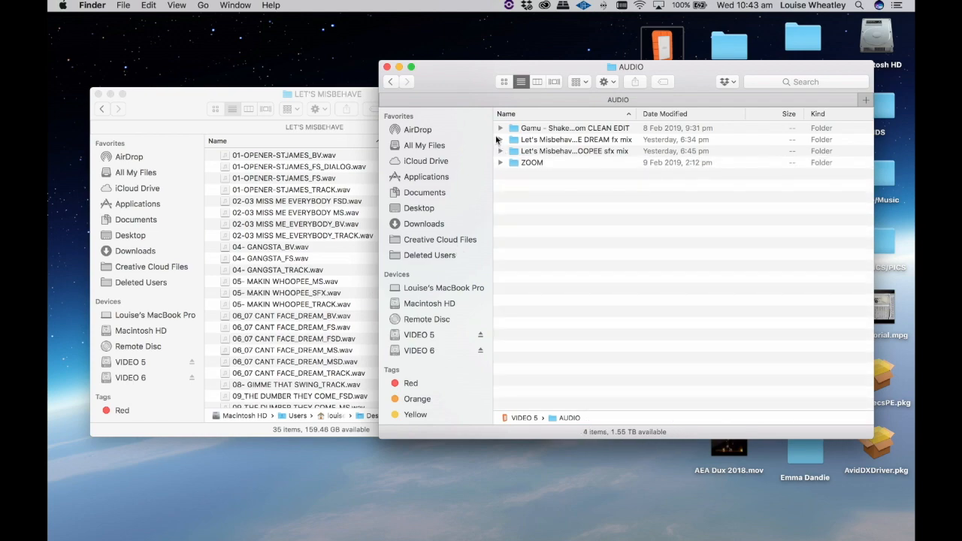
{"action": "left_click", "coordinate": [501, 139]}
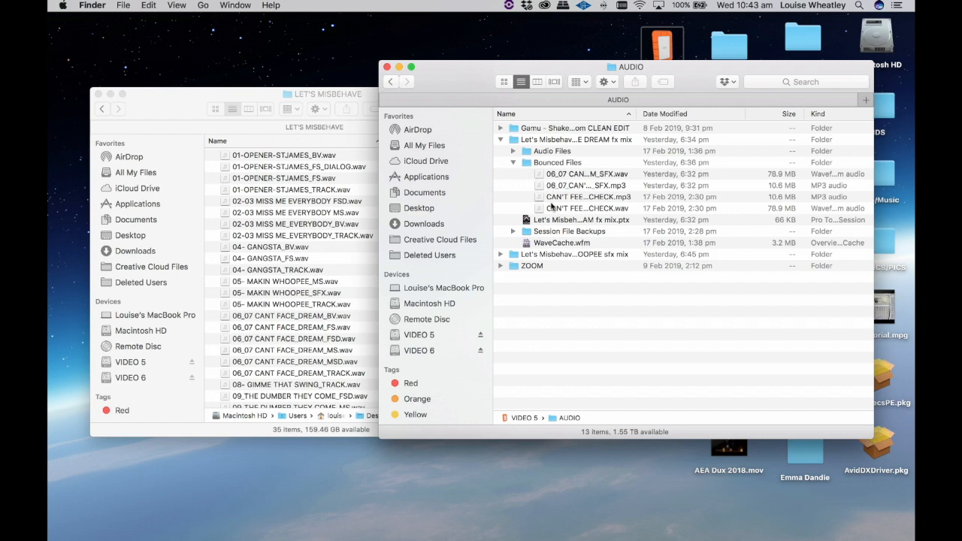
{"action": "mouse_move", "coordinate": [538, 185]}
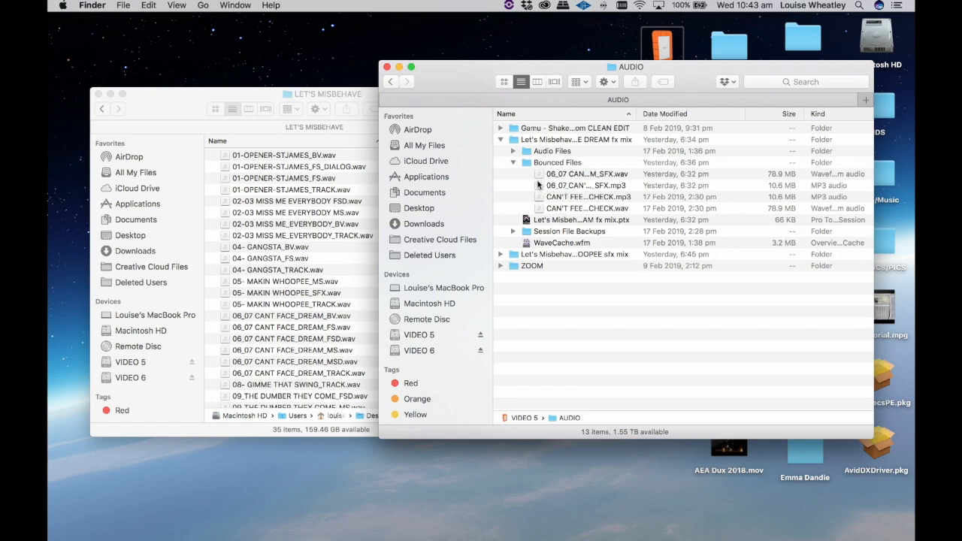
{"action": "left_click", "coordinate": [589, 175]}
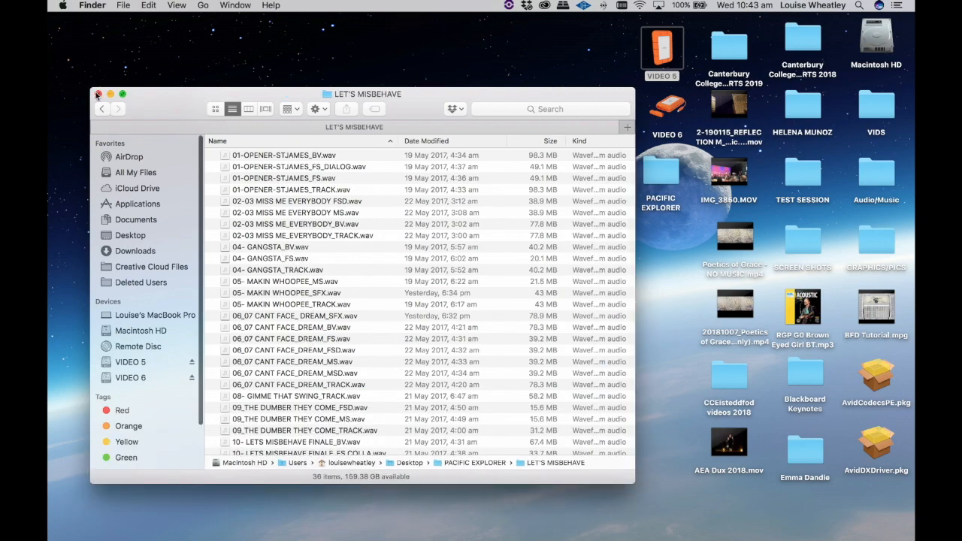
- Reopen PACIFIC EXPLORER > LET'S MISBEHAVE and launch LET'S MISBEHAVE – EXPLORER.qlab4 in QLab
{"action": "left_click", "coordinate": [97, 93]}
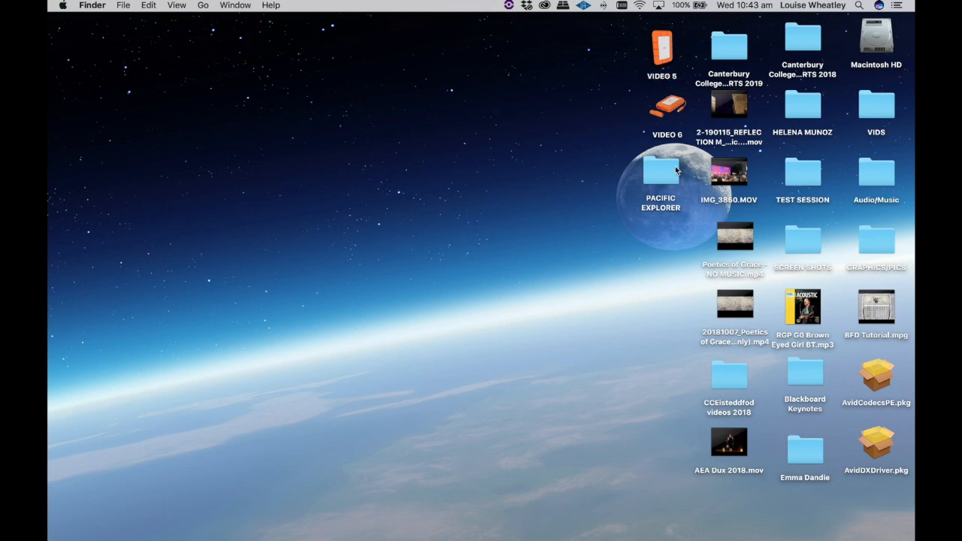
{"action": "left_click", "coordinate": [660, 172]}
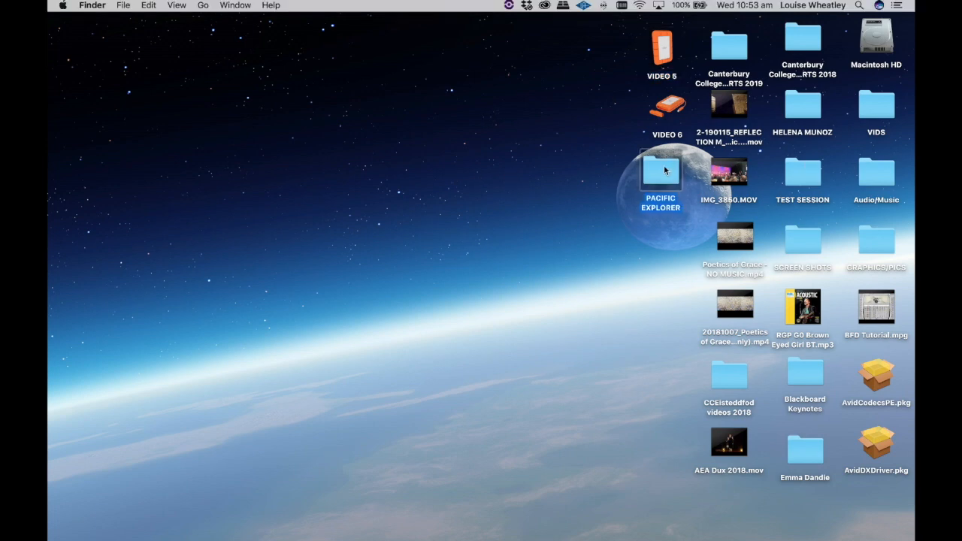
{"action": "double_click", "coordinate": [660, 173]}
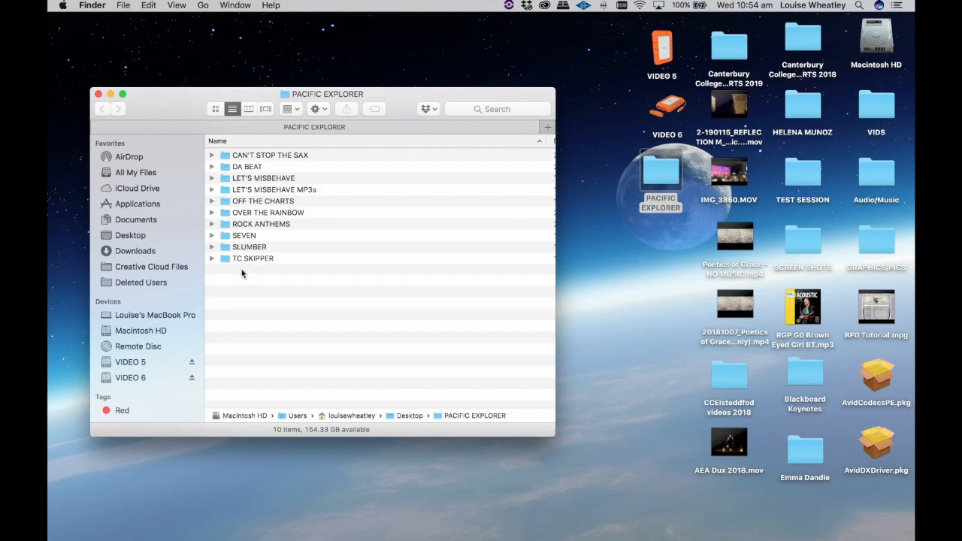
{"action": "mouse_move", "coordinate": [222, 178]}
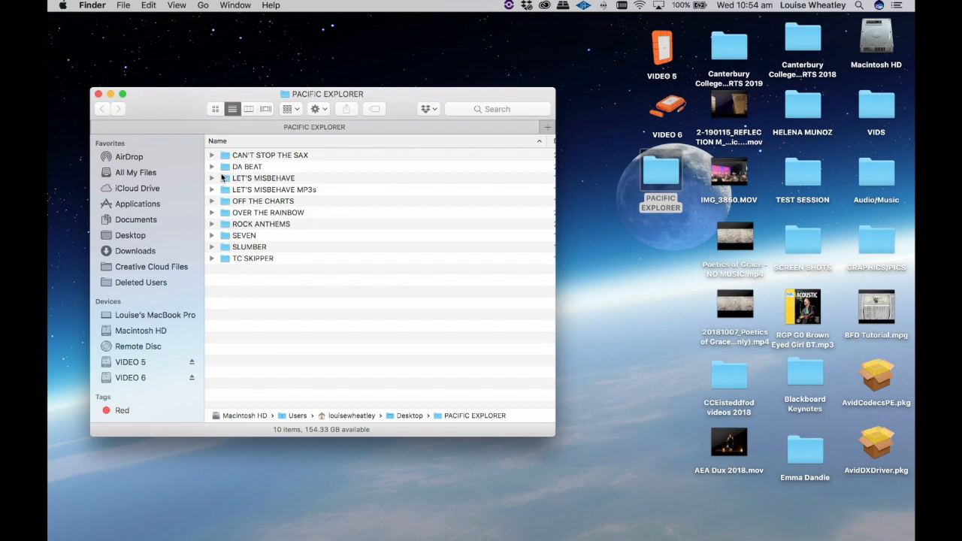
{"action": "double_click", "coordinate": [261, 177]}
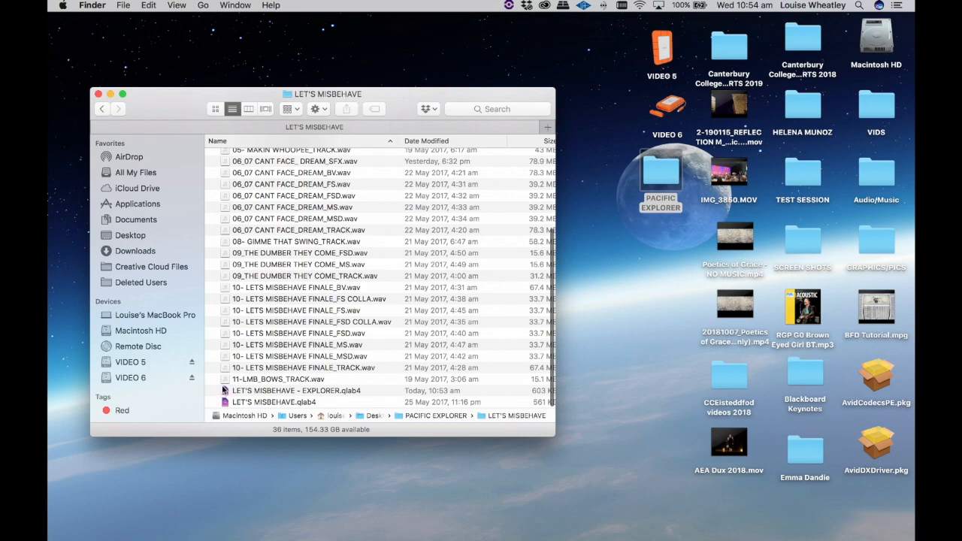
{"action": "left_click", "coordinate": [298, 391]}
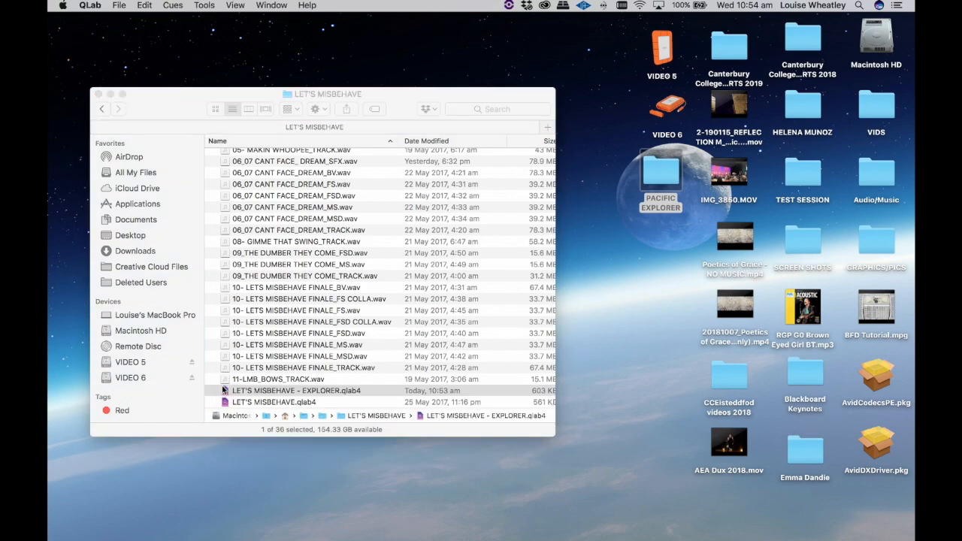
{"action": "double_click", "coordinate": [296, 391]}
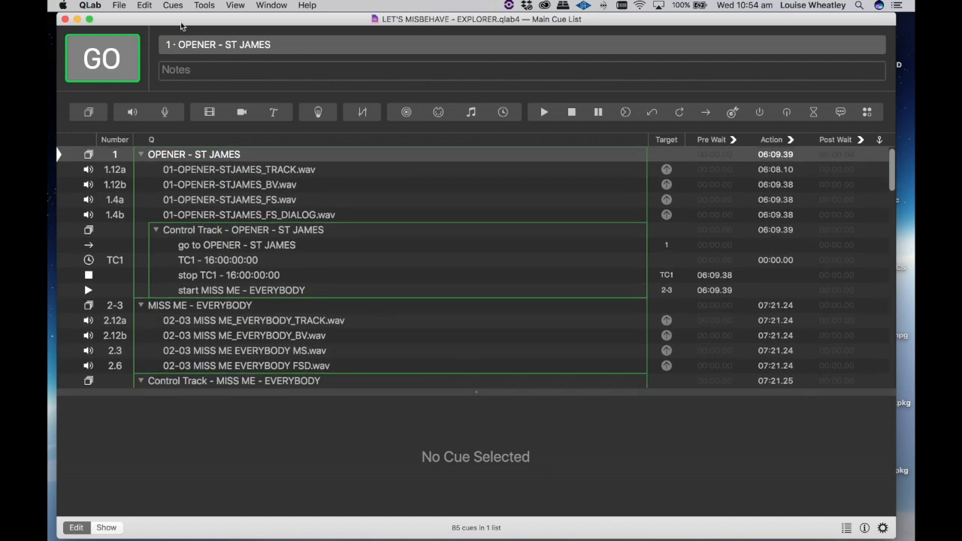
- Collapse the Opener, Miss Me, BOWS and other groups, leaving MAKIN' WHOOPEE expanded and selected
{"action": "left_click", "coordinate": [144, 6]}
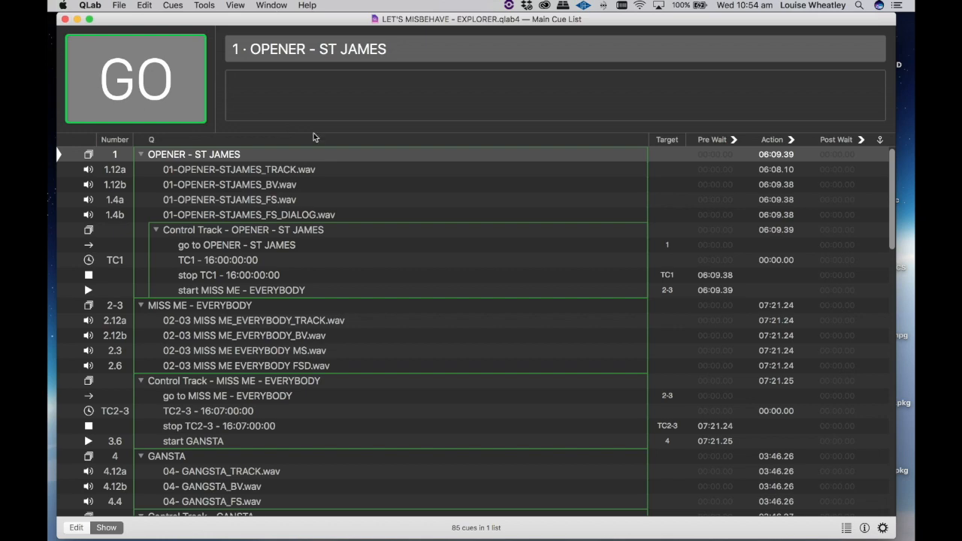
{"action": "mouse_move", "coordinate": [644, 113]}
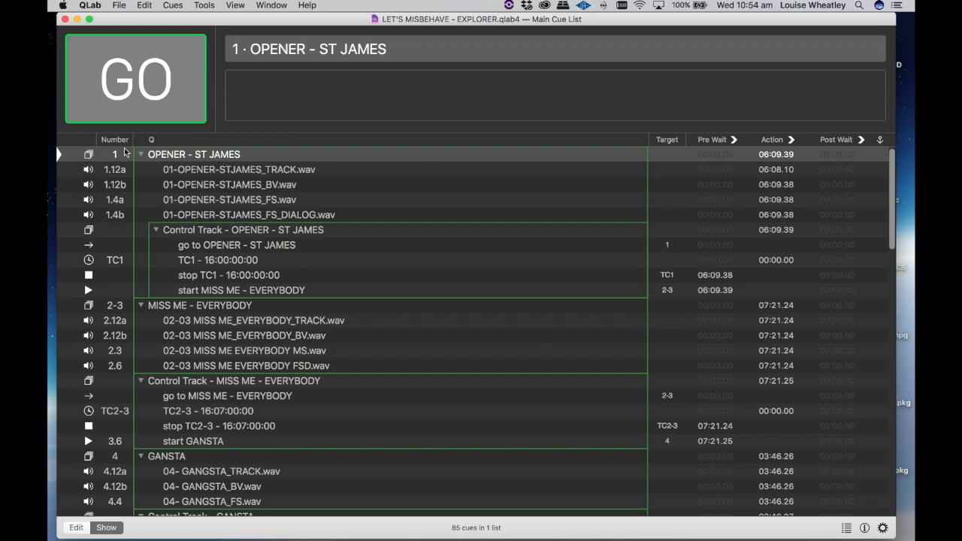
{"action": "left_click", "coordinate": [139, 154]}
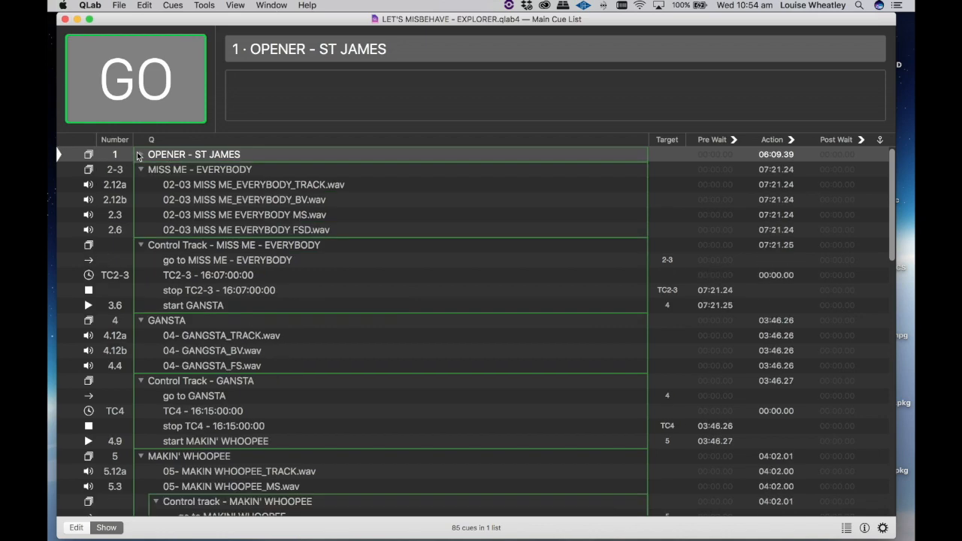
{"action": "left_click", "coordinate": [141, 168]}
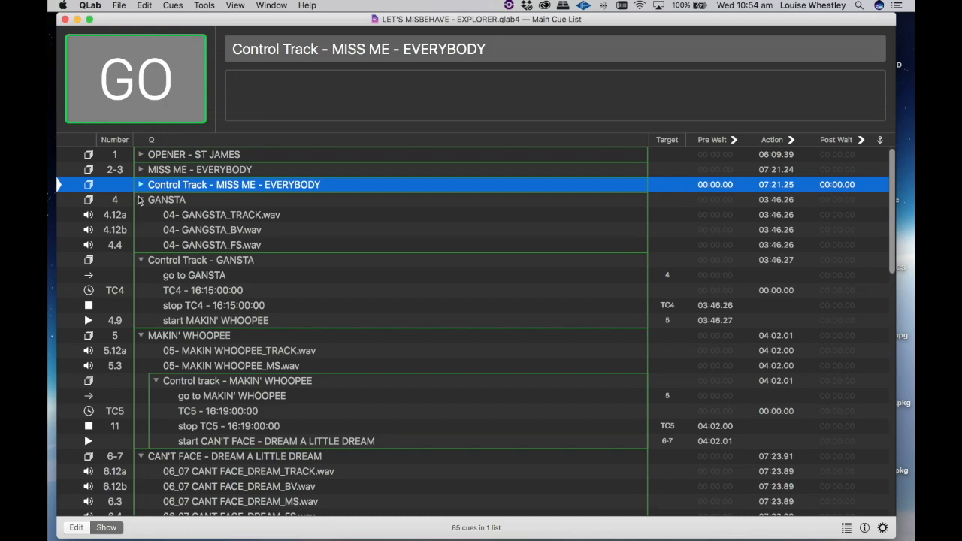
{"action": "left_click", "coordinate": [141, 199]}
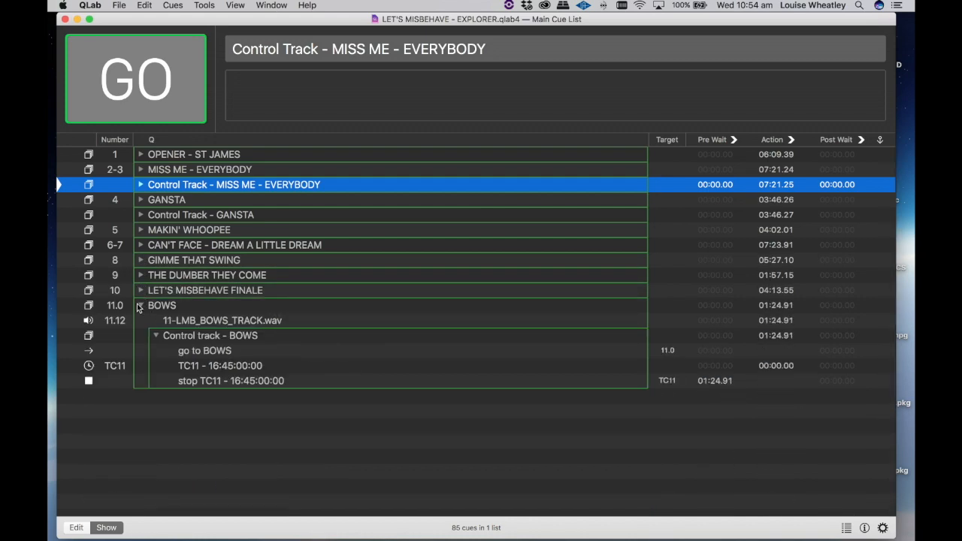
{"action": "left_click", "coordinate": [140, 305]}
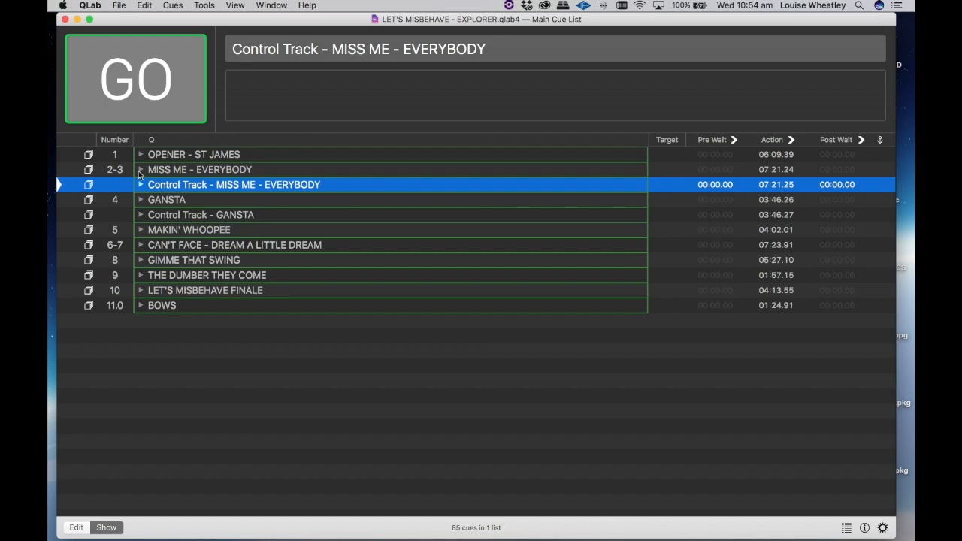
{"action": "mouse_move", "coordinate": [144, 235]}
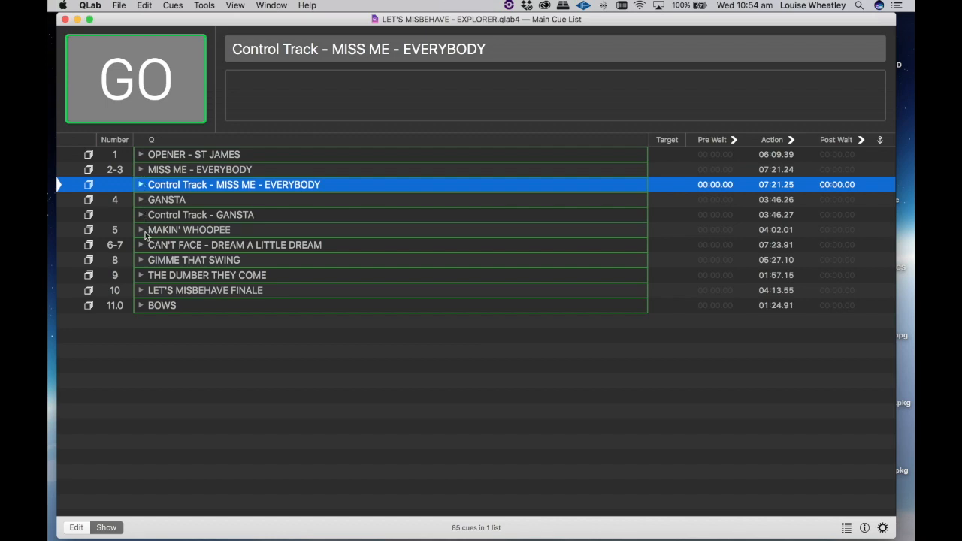
{"action": "mouse_move", "coordinate": [148, 238]}
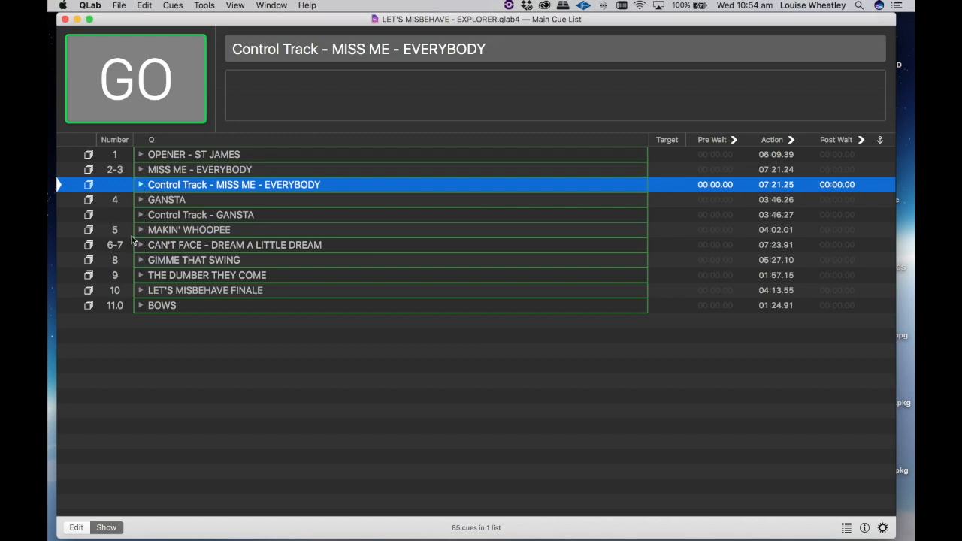
{"action": "left_click", "coordinate": [142, 230]}
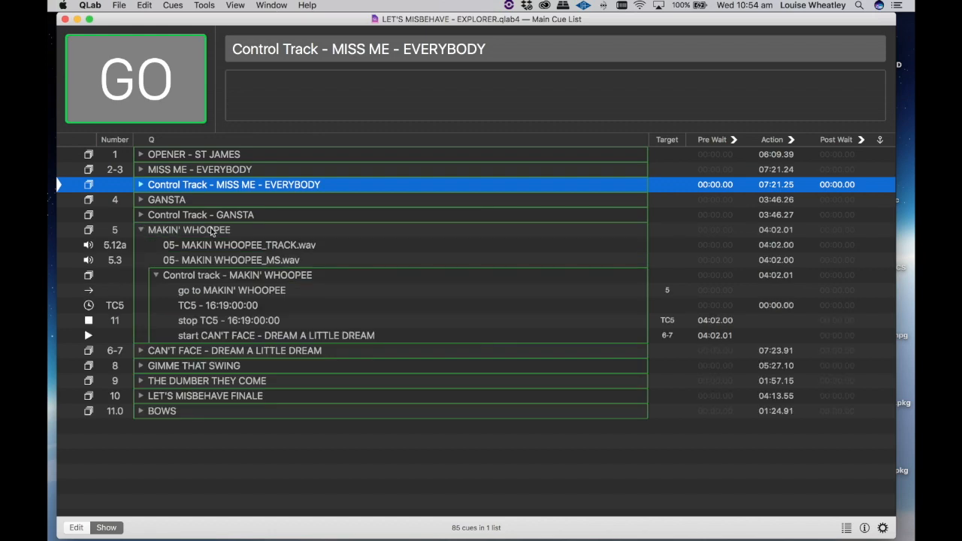
{"action": "left_click", "coordinate": [189, 230]}
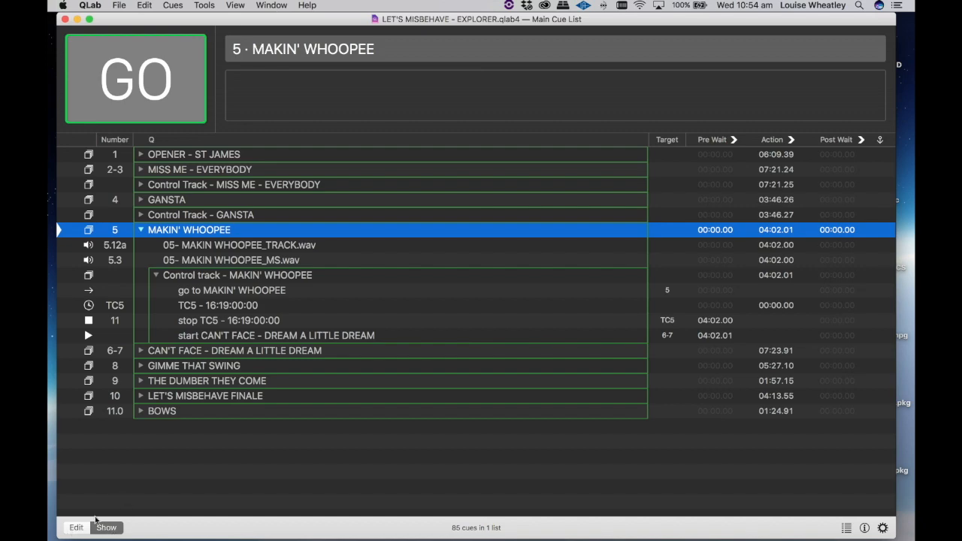
- In edit mode, add an audio cue after the Makin' Whoopee track cue and number it 5.12b
{"action": "left_click", "coordinate": [75, 526]}
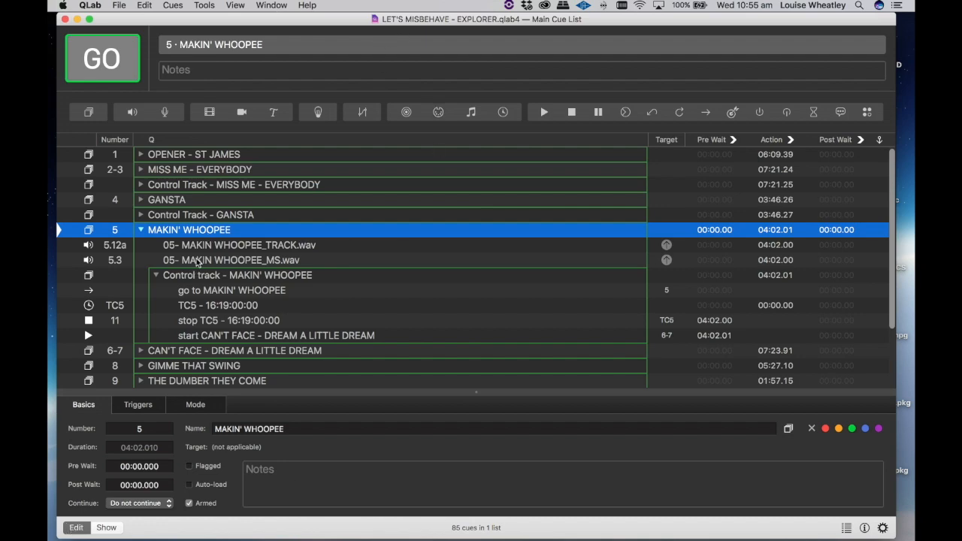
{"action": "left_click", "coordinate": [239, 245]}
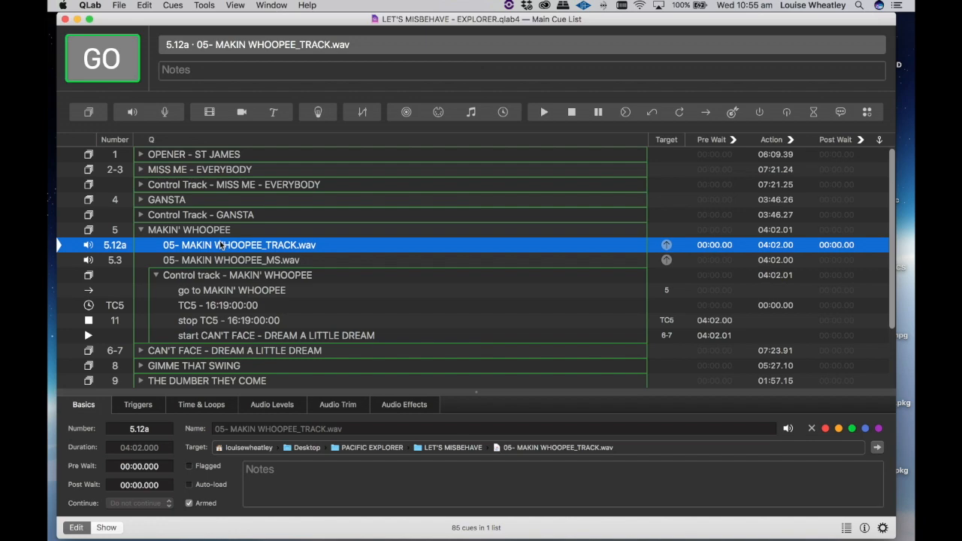
{"action": "mouse_move", "coordinate": [105, 256]}
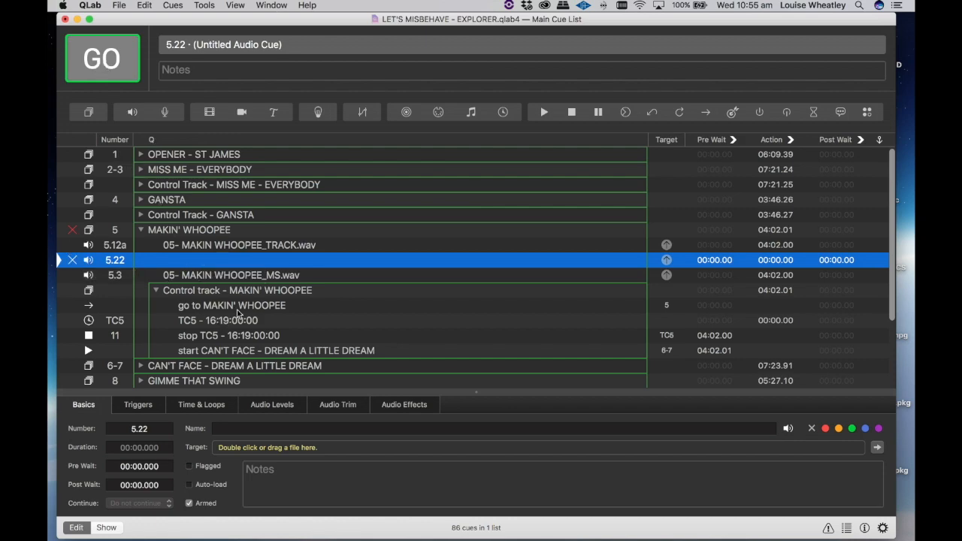
{"action": "mouse_move", "coordinate": [133, 260]}
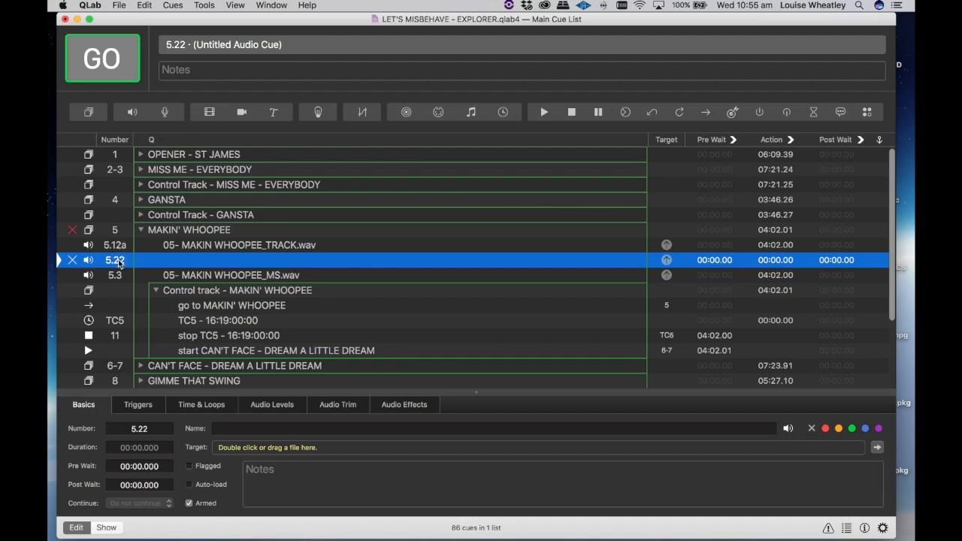
{"action": "double_click", "coordinate": [115, 258]}
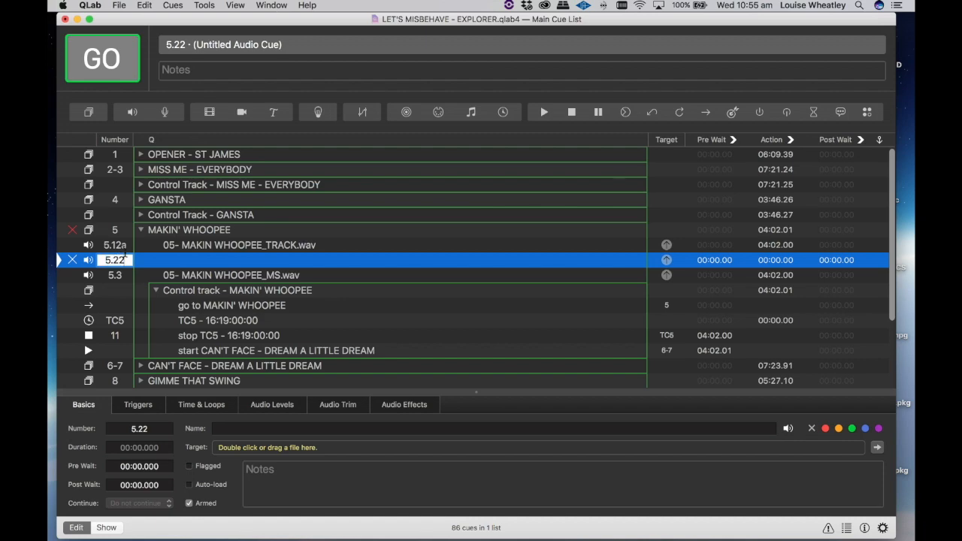
{"action": "type", "text": "5.12b"}
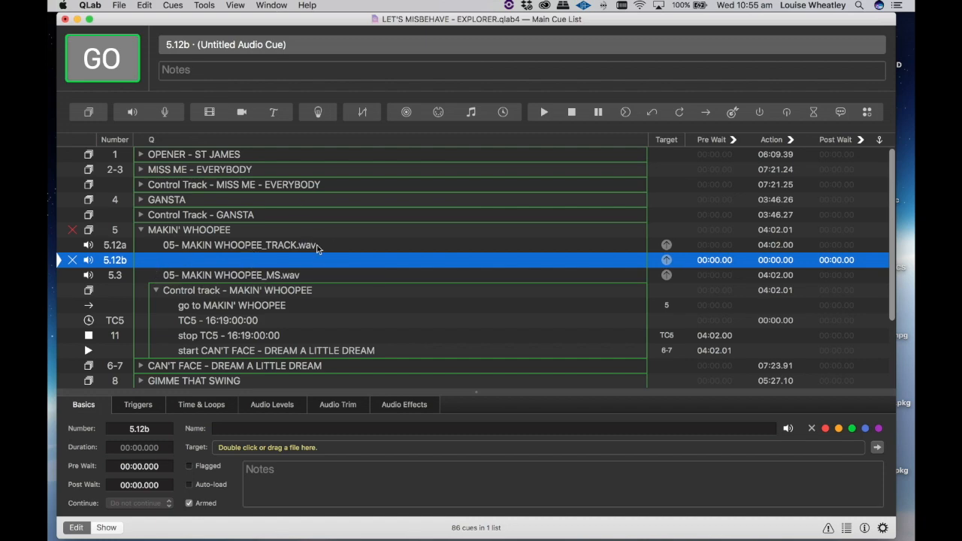
{"action": "mouse_move", "coordinate": [150, 204]}
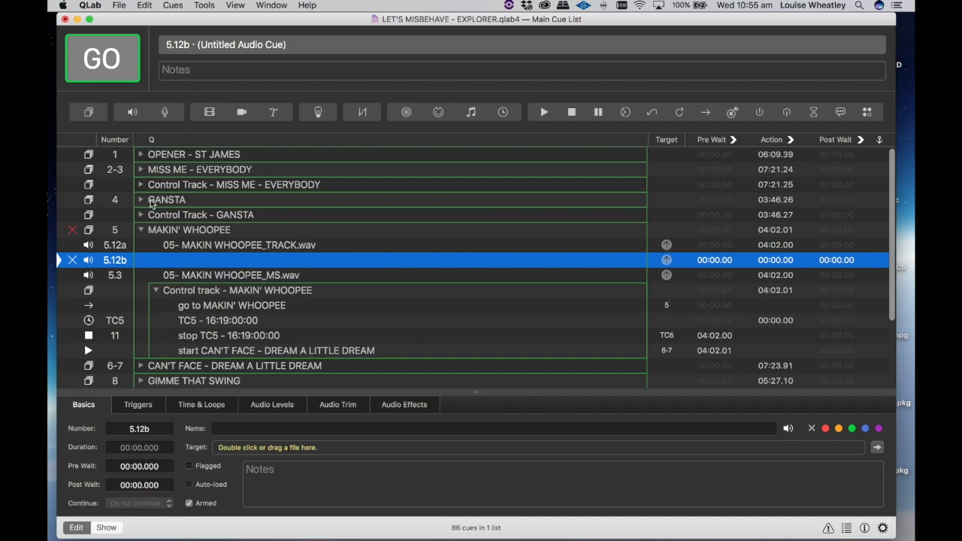
{"action": "scroll", "scroll_direction": "down", "scroll_amount": 3}
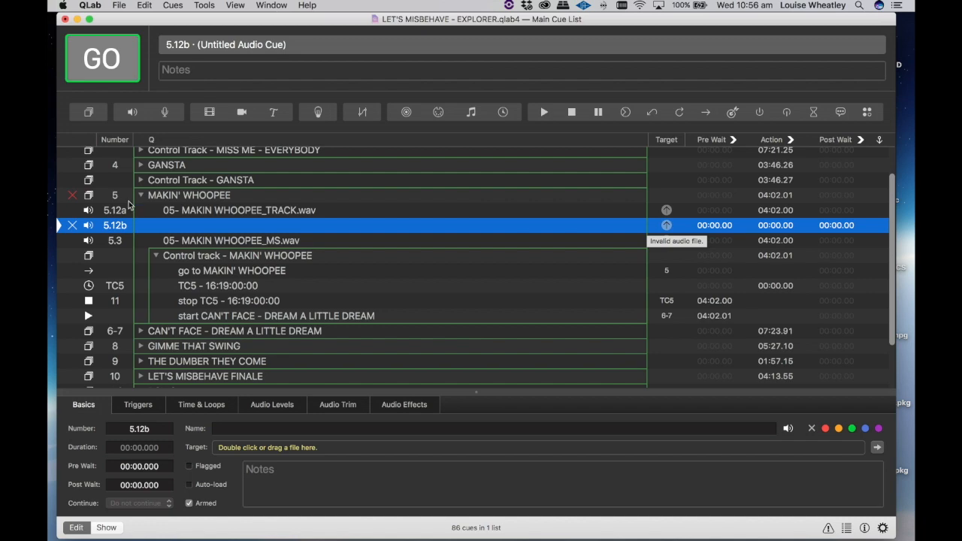
{"action": "mouse_move", "coordinate": [504, 235]}
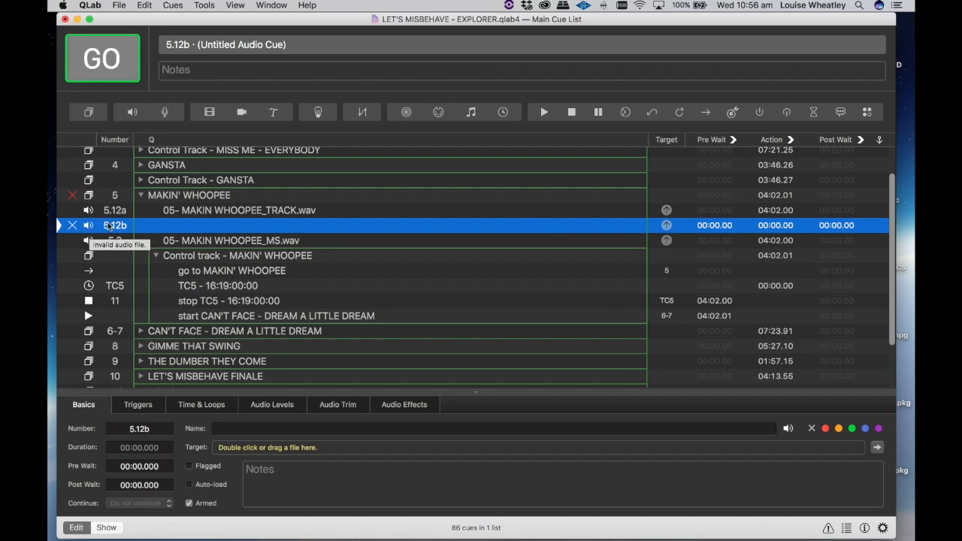
{"action": "mouse_move", "coordinate": [668, 226]}
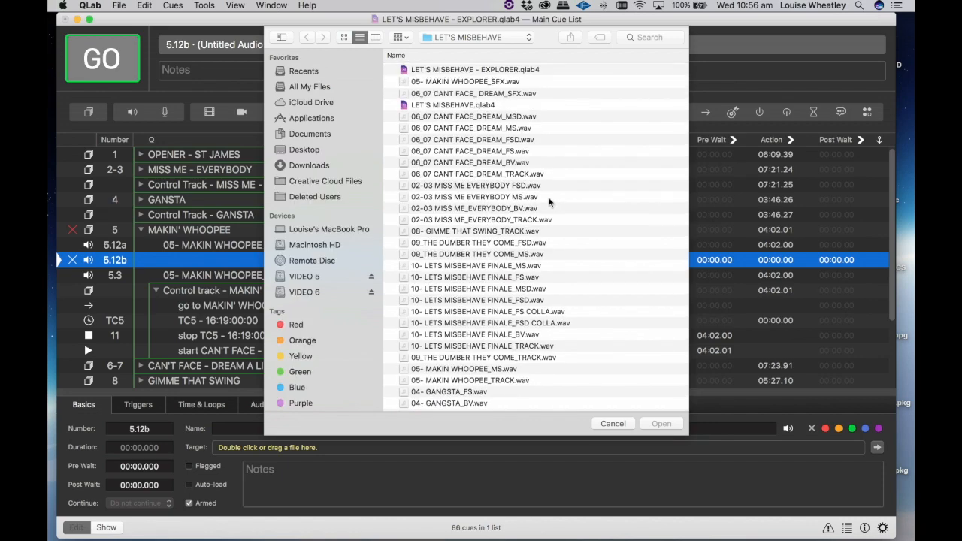
{"action": "mouse_move", "coordinate": [484, 284]}
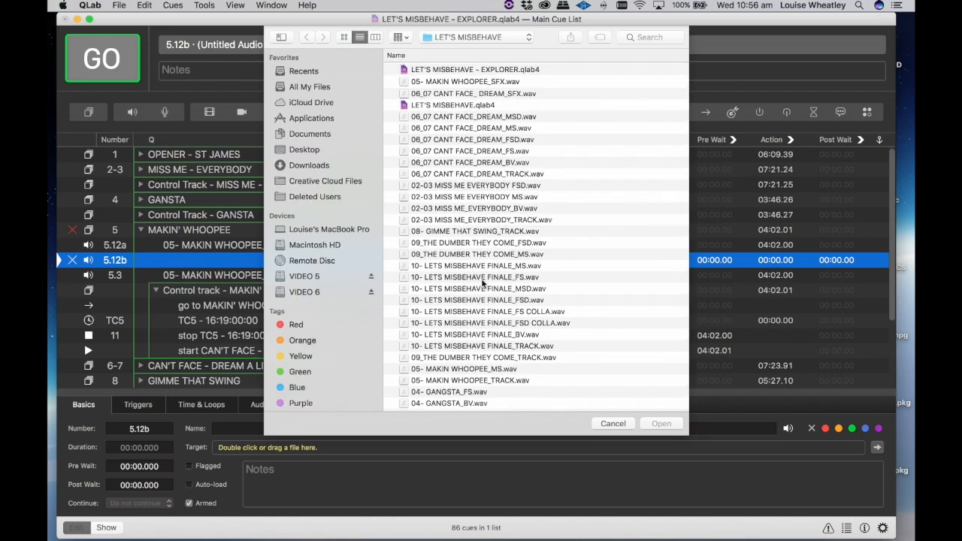
{"action": "mouse_move", "coordinate": [509, 284]}
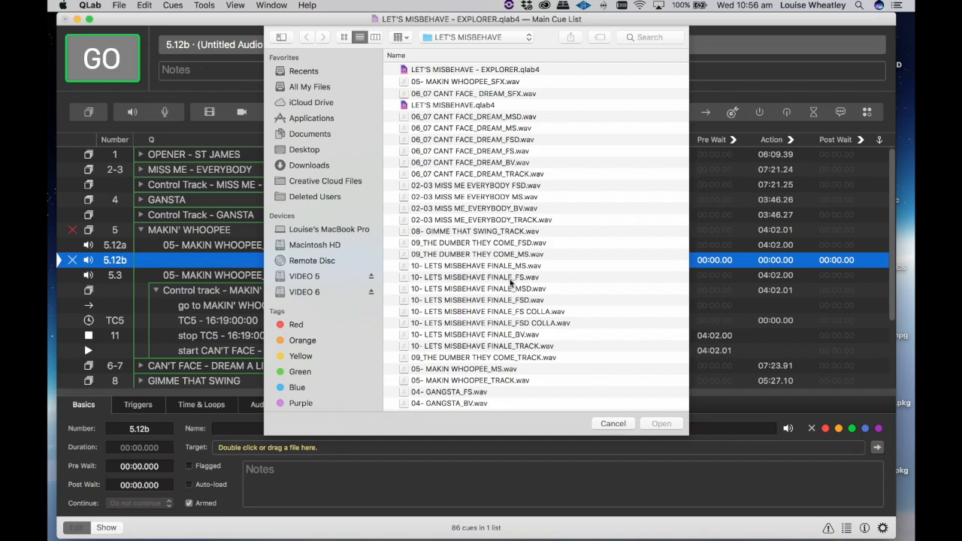
- Target cue 5.12b at 05- MAKIN WHOOPEE_SFX.wav, giving it a 04:02.00 duration
{"action": "scroll", "scroll_direction": "down", "scroll_amount": 3}
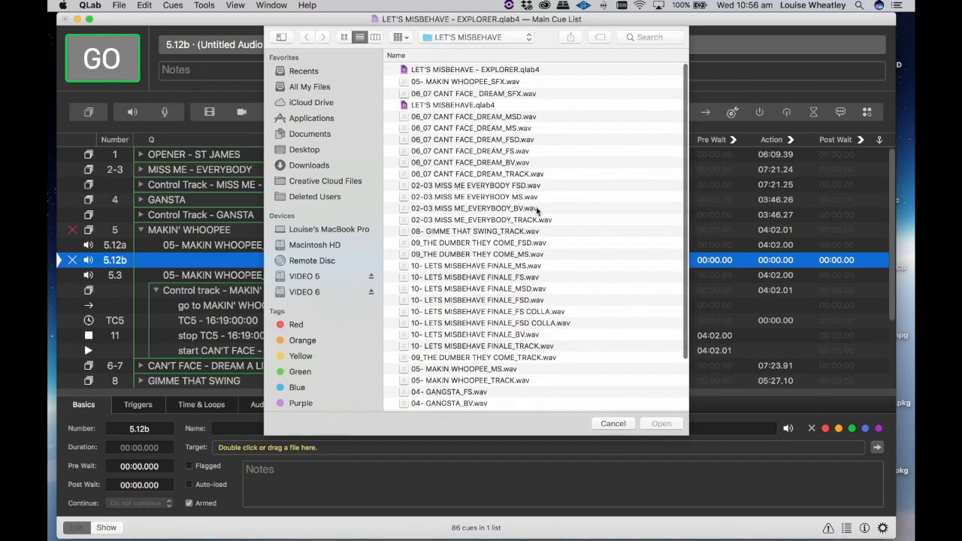
{"action": "left_click", "coordinate": [465, 81]}
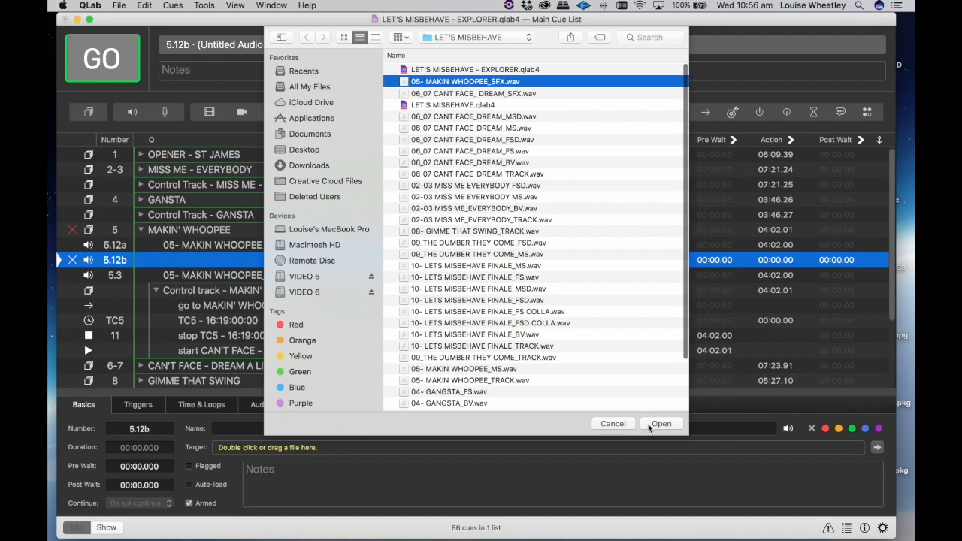
{"action": "left_click", "coordinate": [662, 424]}
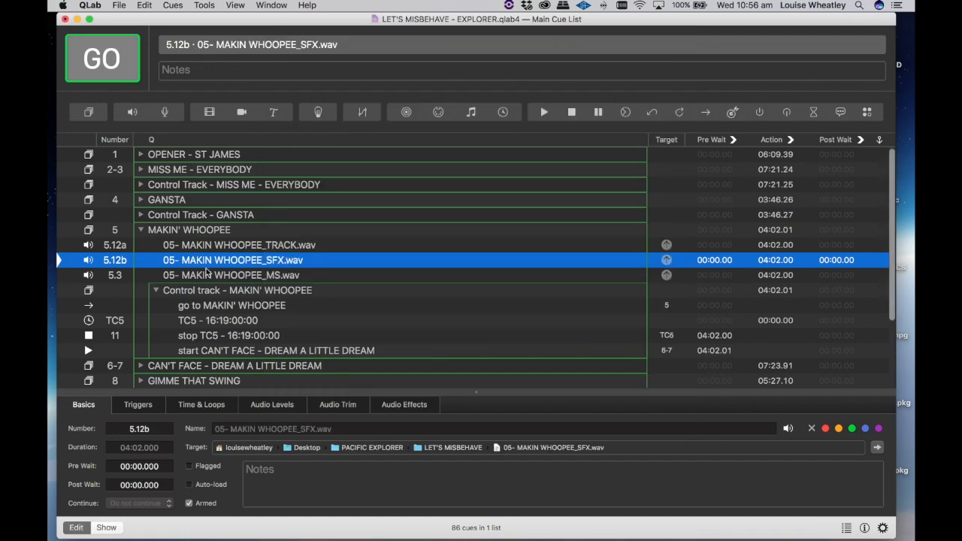
{"action": "mouse_move", "coordinate": [319, 267]}
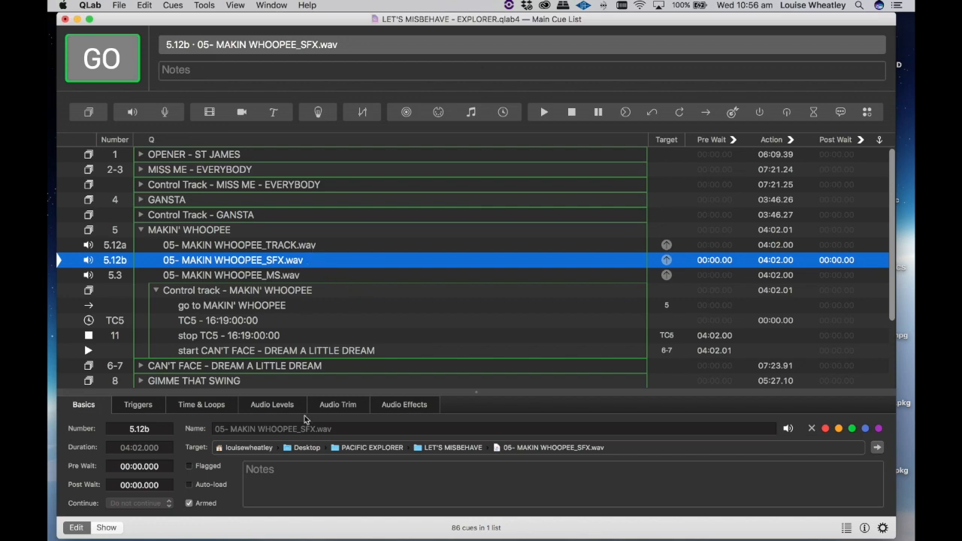
{"action": "mouse_move", "coordinate": [376, 406]}
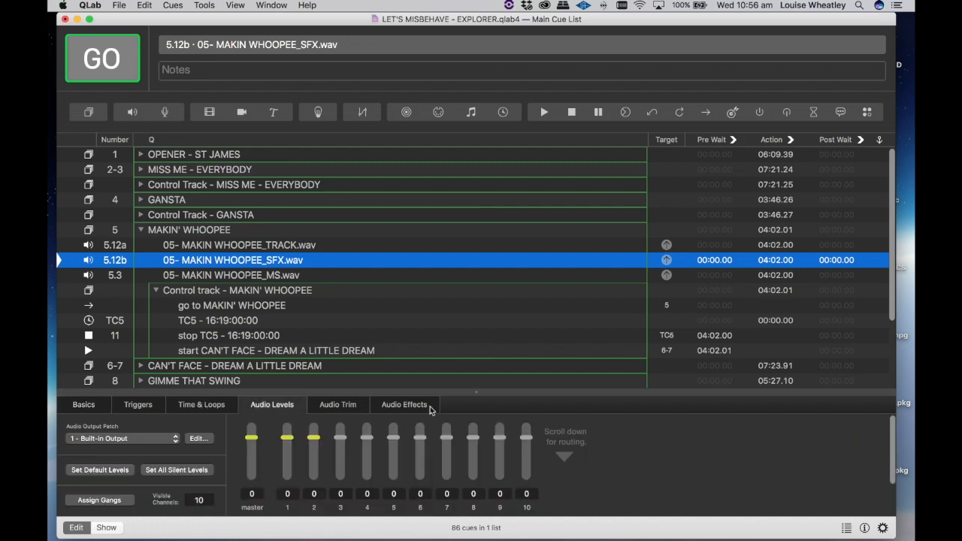
- Set the 5.12b SFX cue's crosspoint routing to match the group's TRACK and MS cues' levels
{"action": "left_click", "coordinate": [239, 245]}
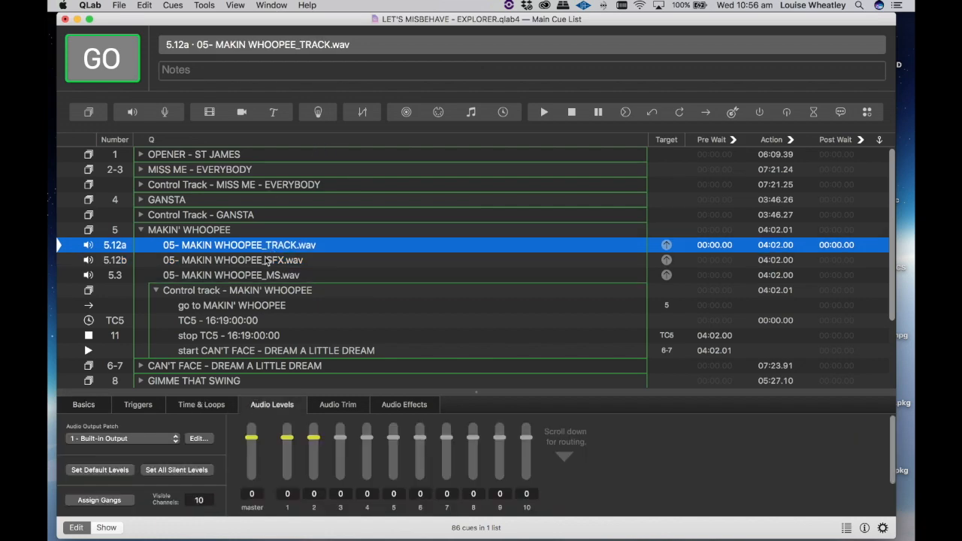
{"action": "left_click", "coordinate": [230, 275]}
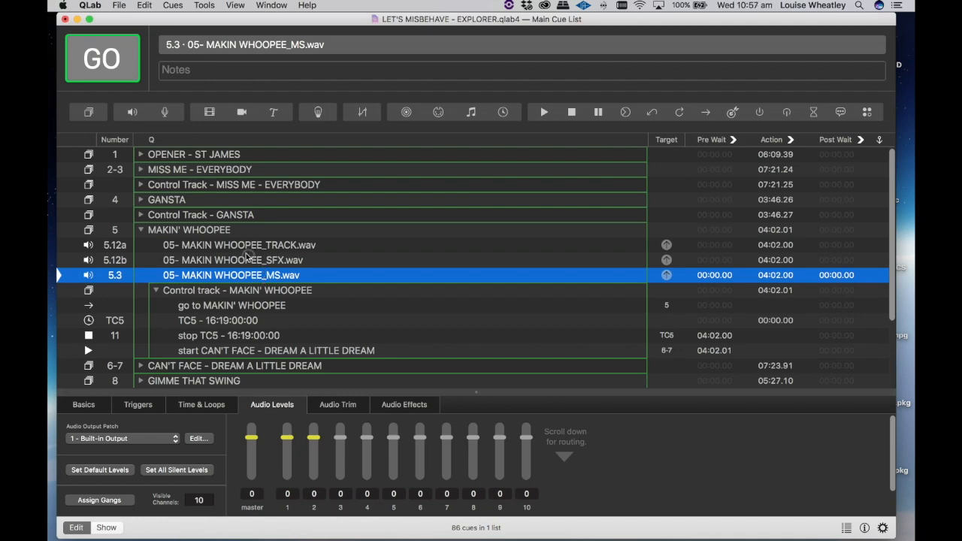
{"action": "left_click", "coordinate": [234, 260]}
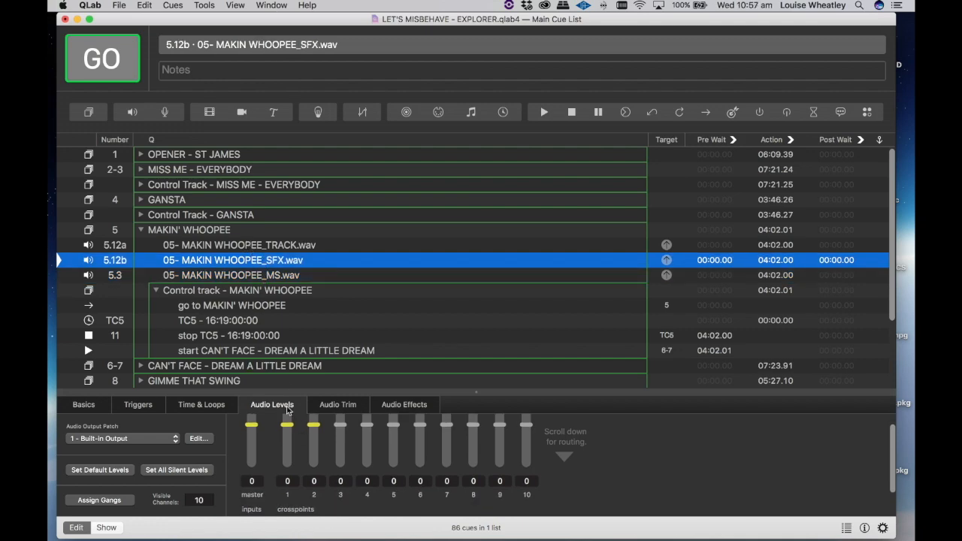
{"action": "scroll", "scroll_direction": "down", "scroll_amount": 3}
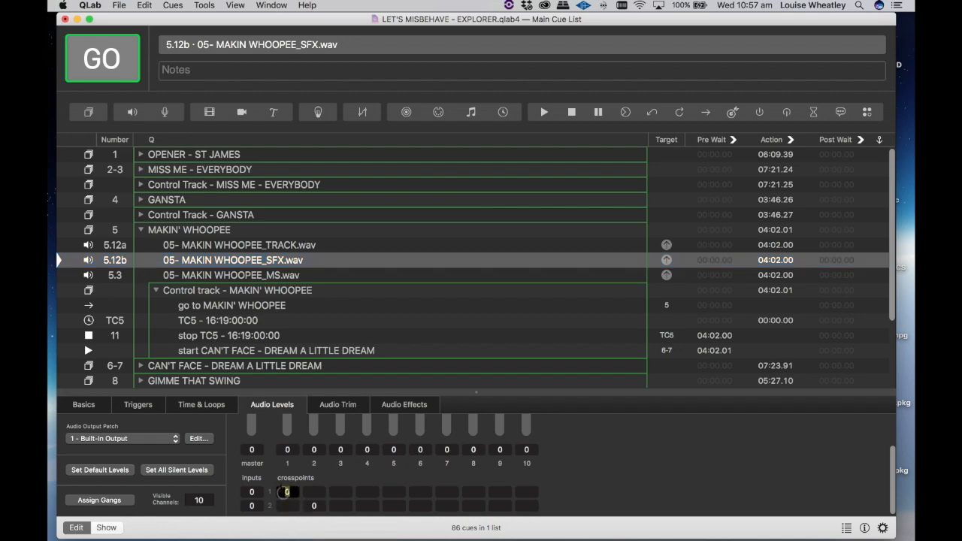
{"action": "left_click", "coordinate": [233, 260]}
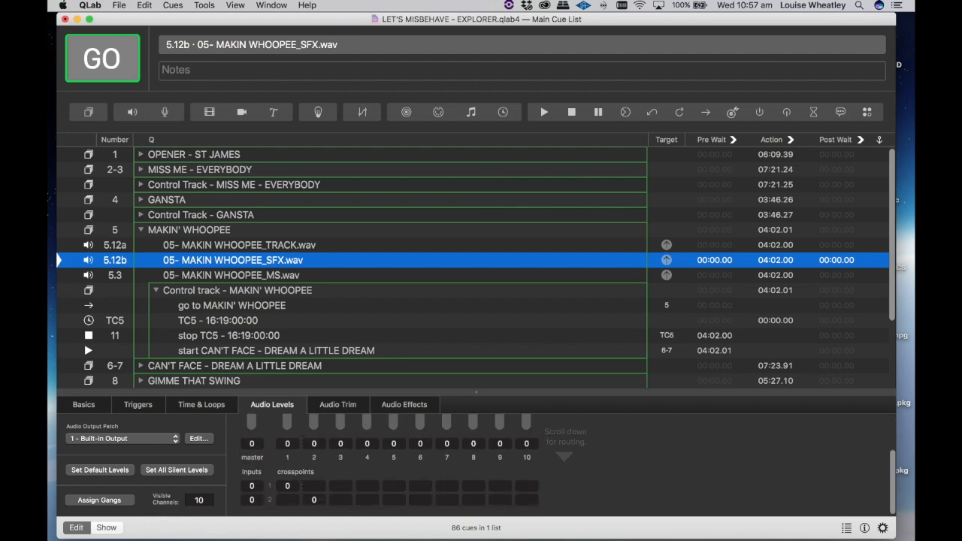
{"action": "left_click", "coordinate": [239, 243]}
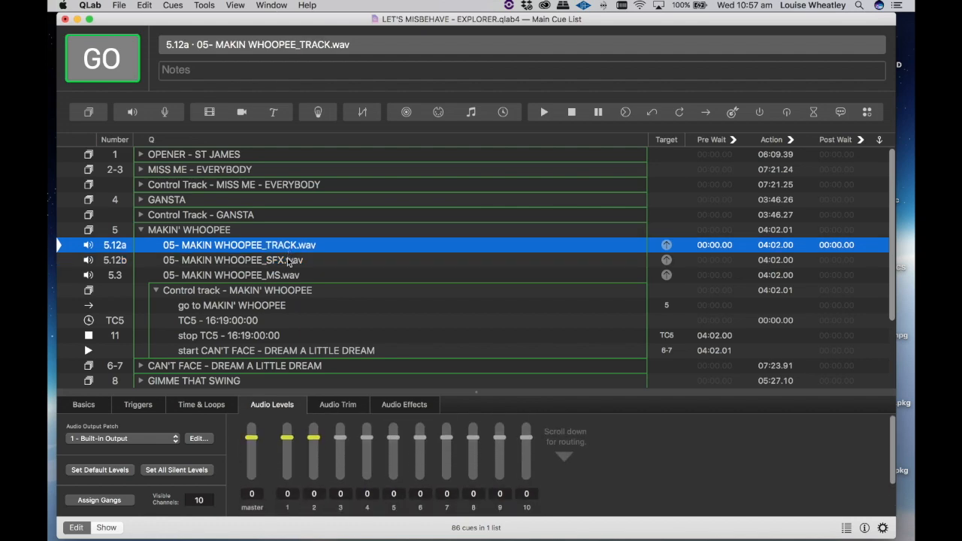
{"action": "left_click", "coordinate": [233, 259]}
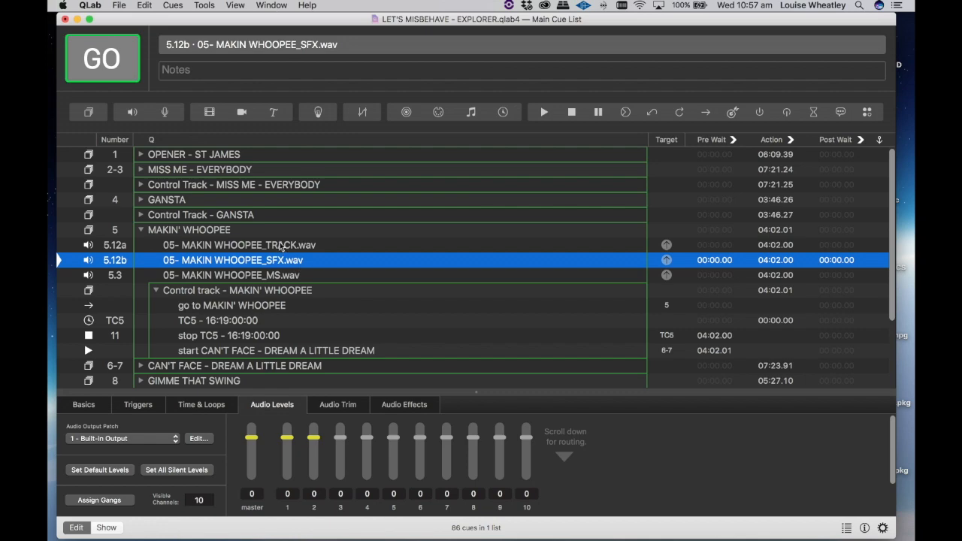
{"action": "left_click", "coordinate": [189, 229]}
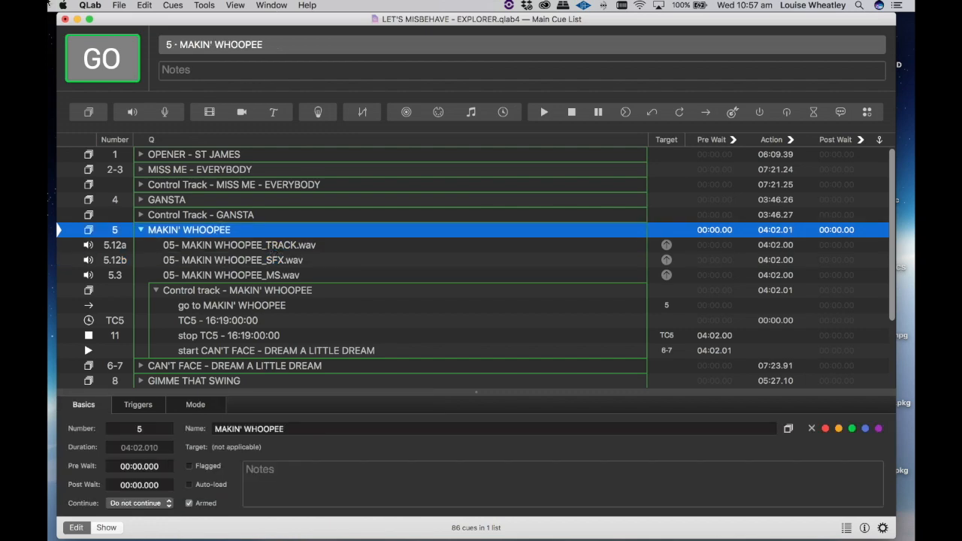
{"action": "left_click", "coordinate": [103, 59]}
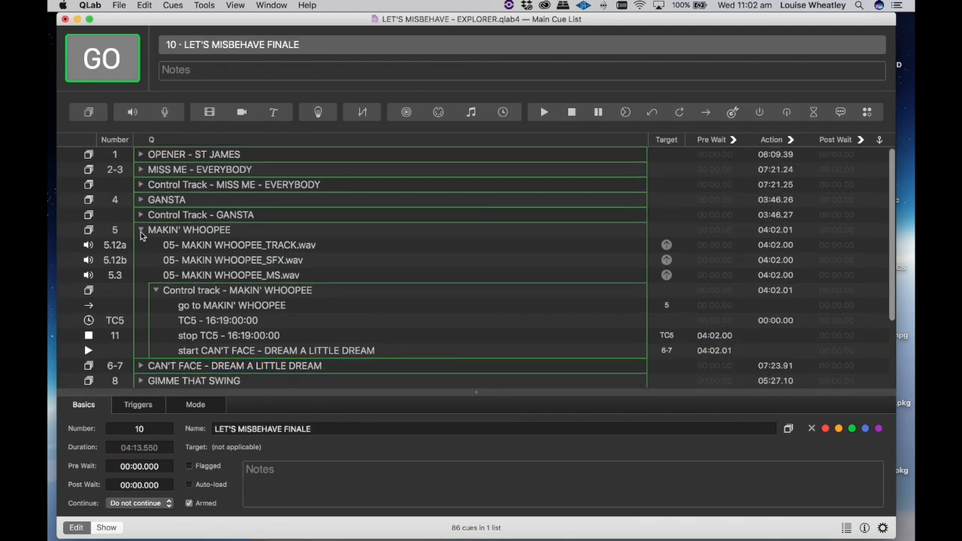
- Collapse Makin' Whoopee and expand CAN'T FACE - DREAM A LITTLE DREAM to show its audio cues
{"action": "left_click", "coordinate": [141, 228]}
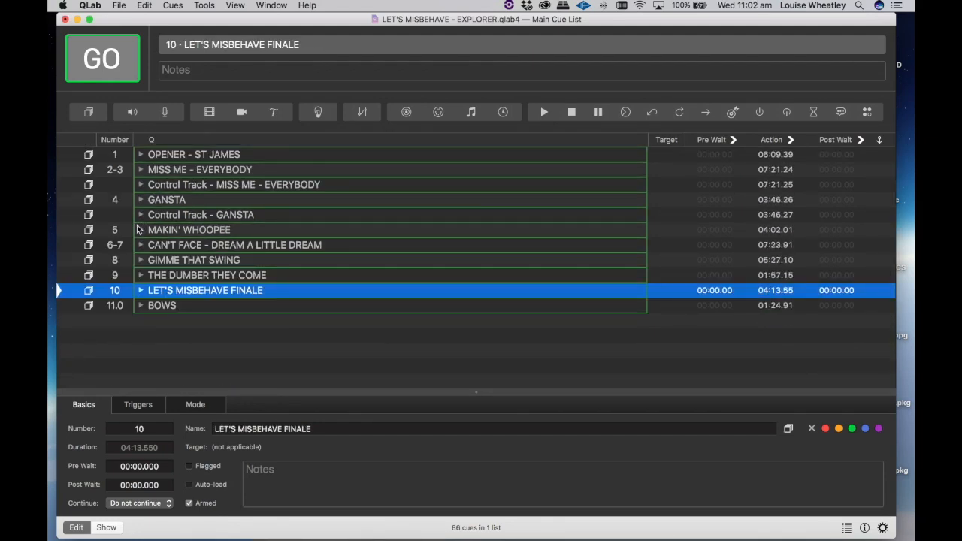
{"action": "left_click", "coordinate": [234, 245]}
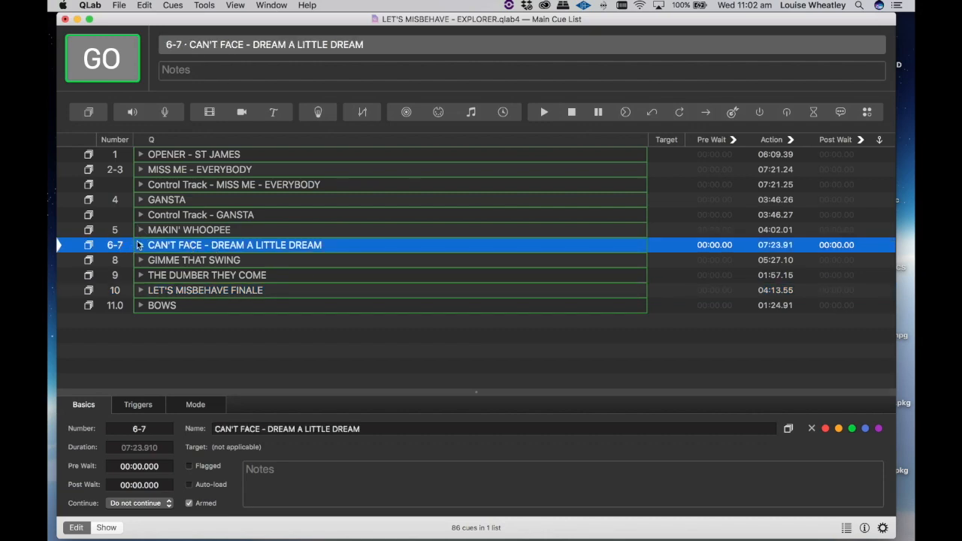
{"action": "left_click", "coordinate": [141, 245]}
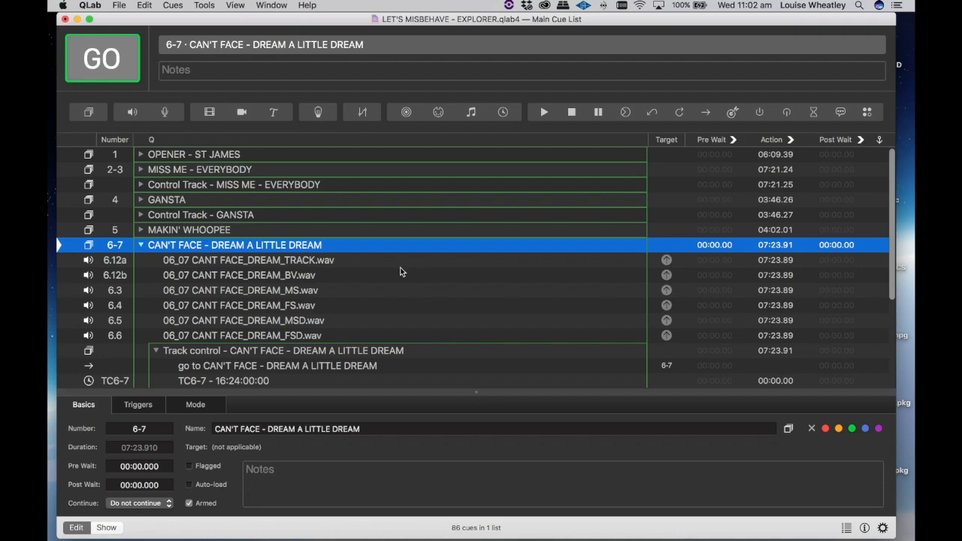
{"action": "mouse_move", "coordinate": [119, 267]}
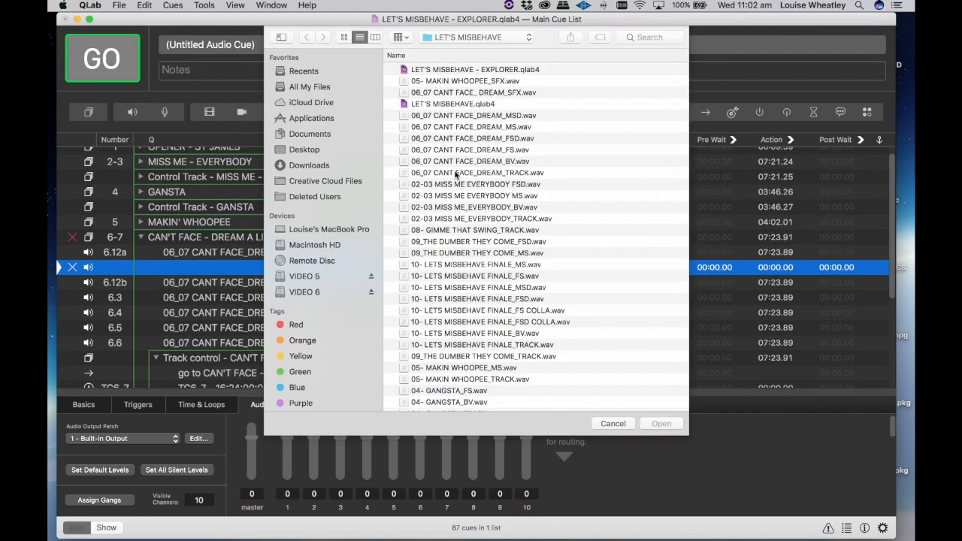
- Load 06_07 CANT FACE_DREAM_SFX.wav into a new audio cue, number it 6.12c, and collapse the group
{"action": "scroll", "scroll_direction": "down", "scroll_amount": 3}
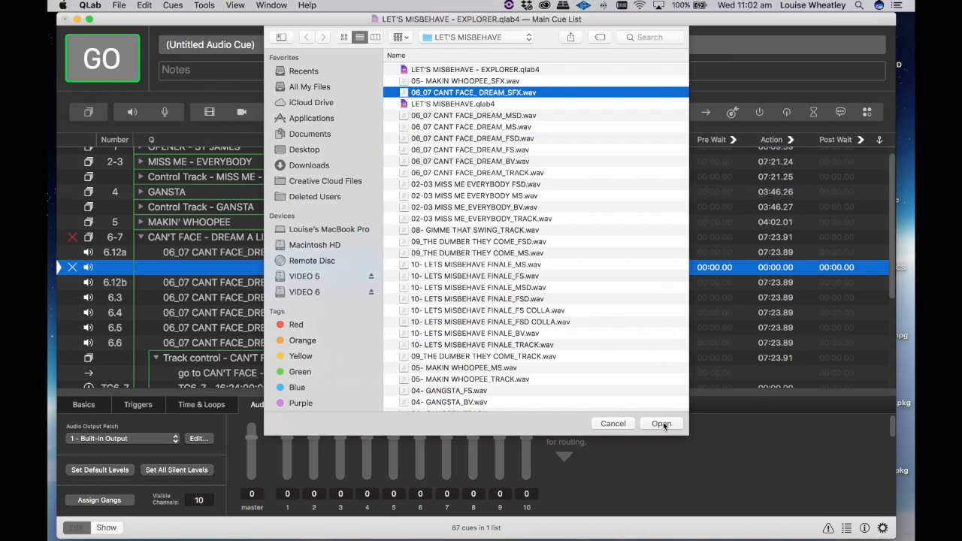
{"action": "left_click", "coordinate": [662, 424]}
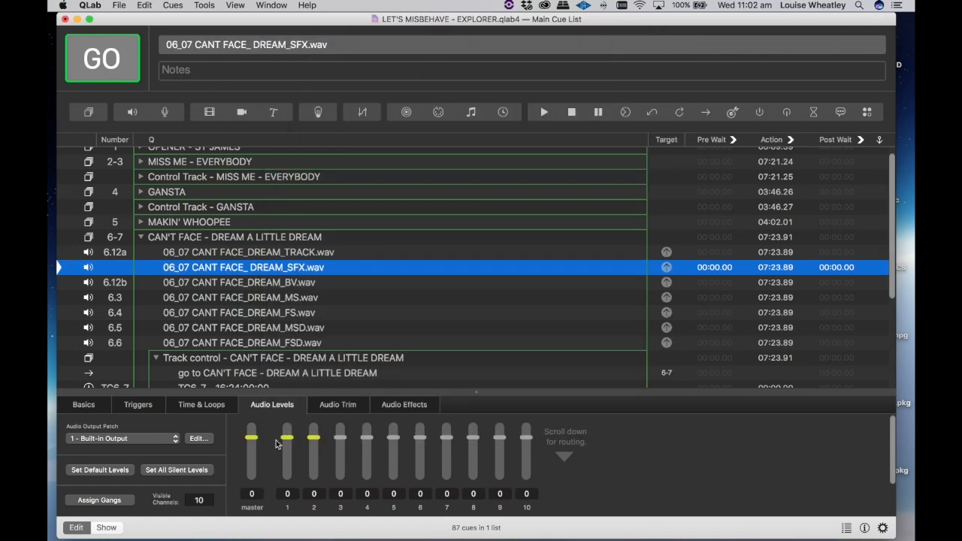
{"action": "scroll", "scroll_direction": "down", "scroll_amount": 3}
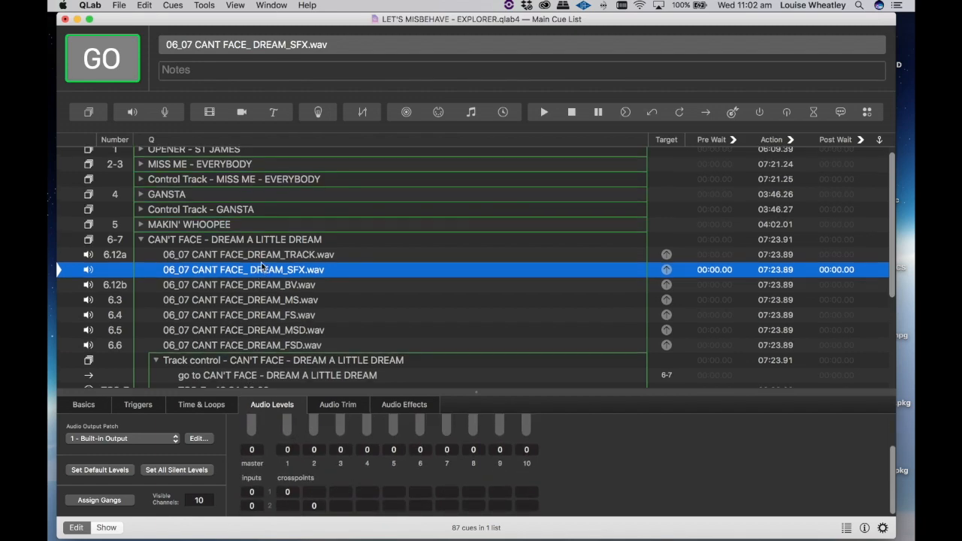
{"action": "left_click", "coordinate": [84, 405]}
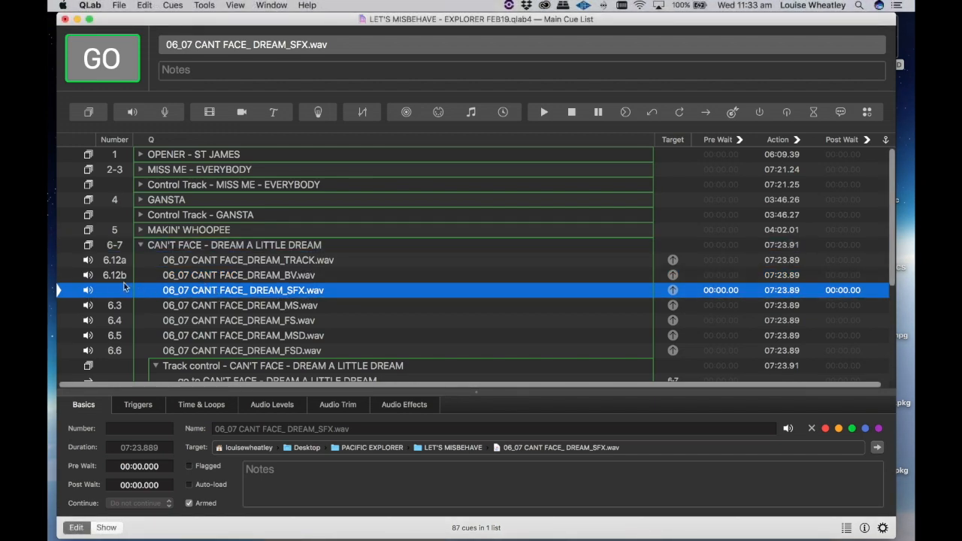
{"action": "double_click", "coordinate": [114, 290]}
{"action": "type", "text": "6.12c"}
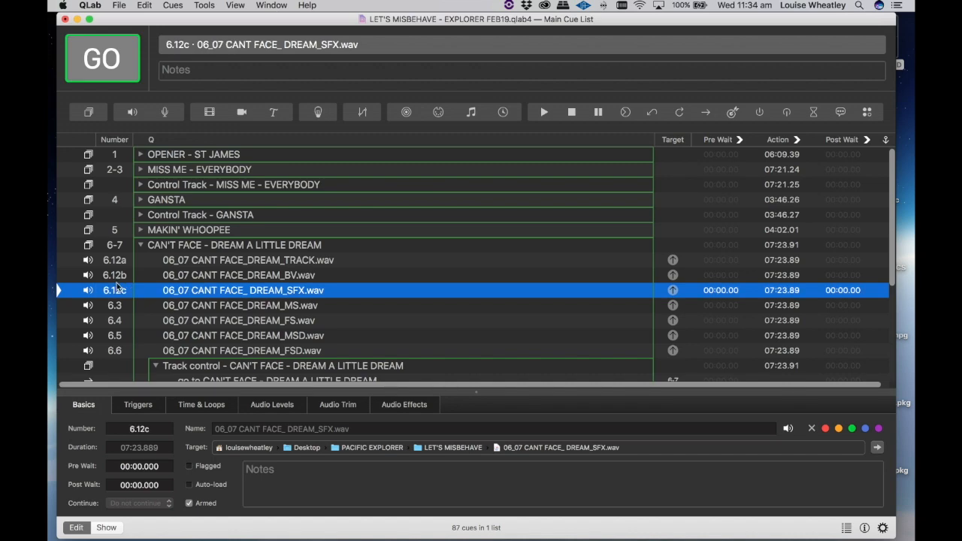
{"action": "mouse_move", "coordinate": [214, 291]}
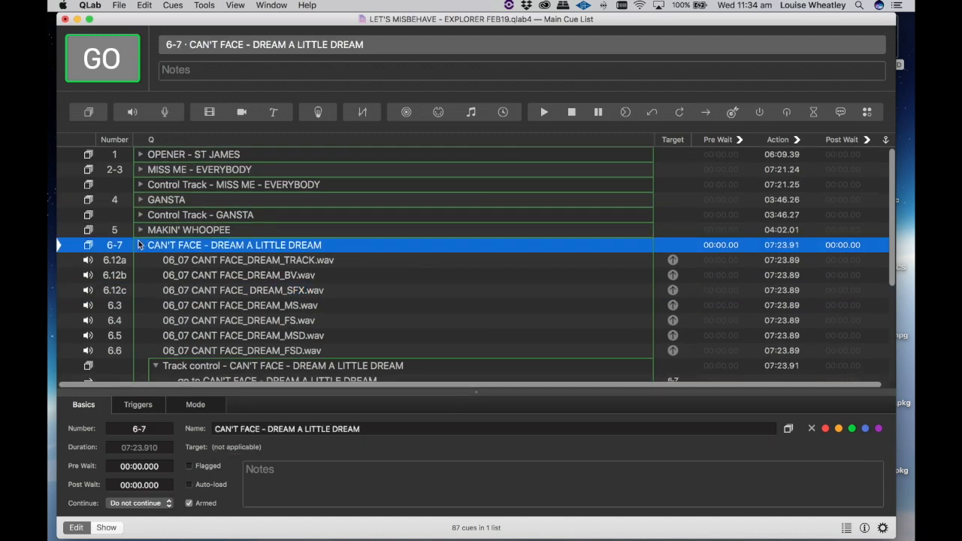
{"action": "left_click", "coordinate": [141, 245]}
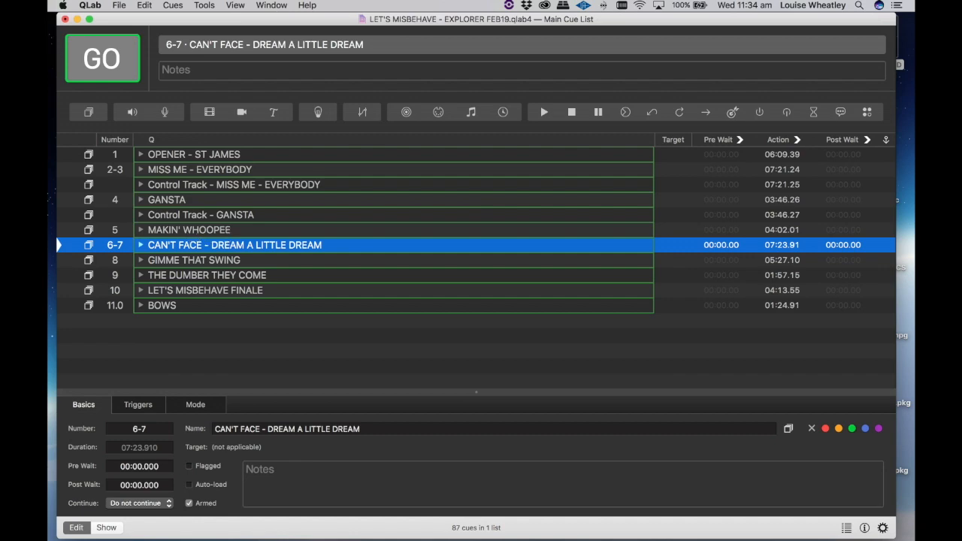
{"action": "left_click", "coordinate": [119, 6]}
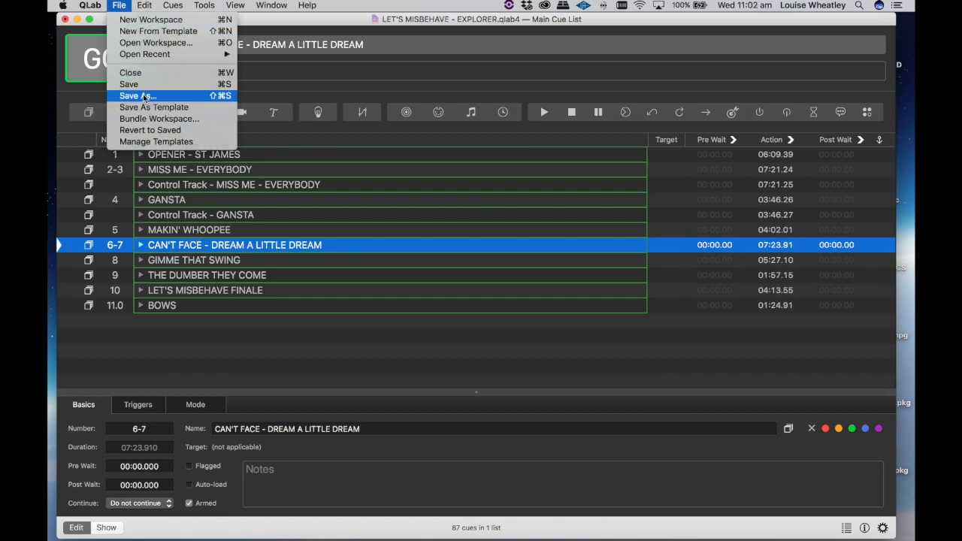
- Save the workspace as LET'S MISBEHAVE - EXPLORER FEB19
{"action": "left_click", "coordinate": [139, 97]}
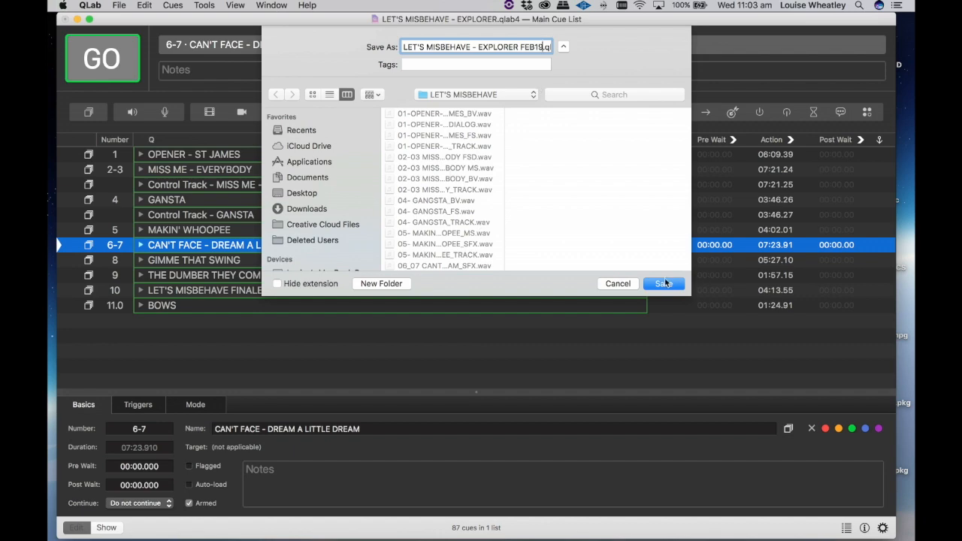
{"action": "left_click", "coordinate": [662, 283]}
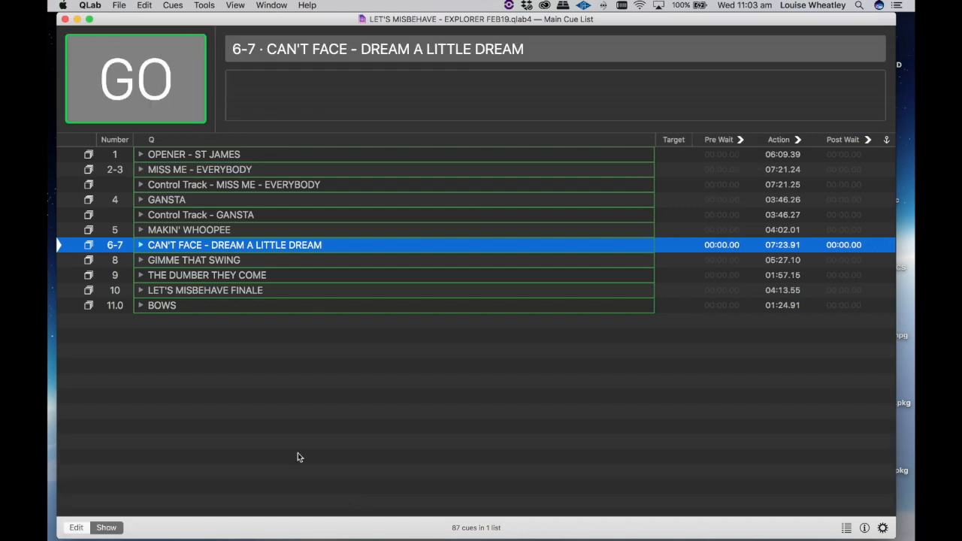
- Place cue 1 OPENER - ST JAMES on standby as the next cue to go
{"action": "left_click", "coordinate": [194, 154]}
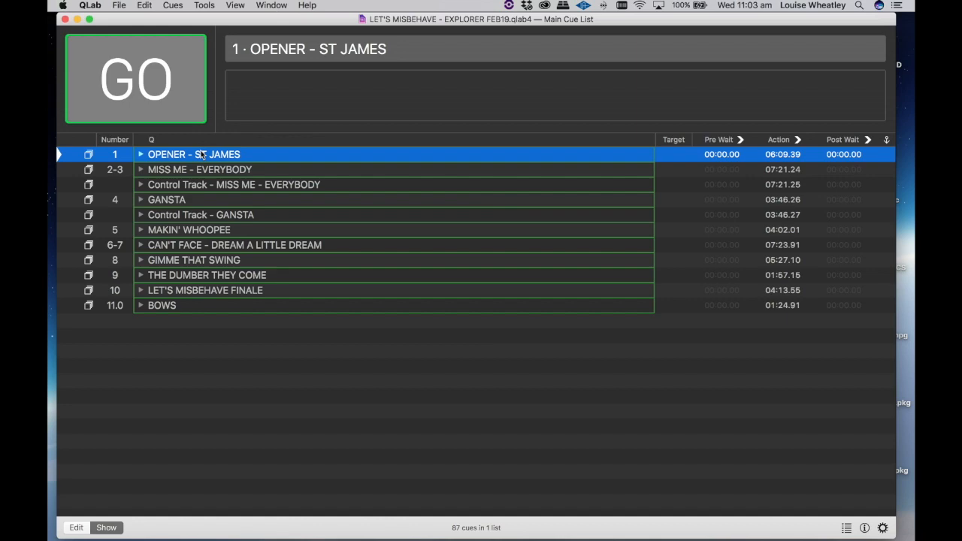
{"action": "mouse_move", "coordinate": [201, 155]}
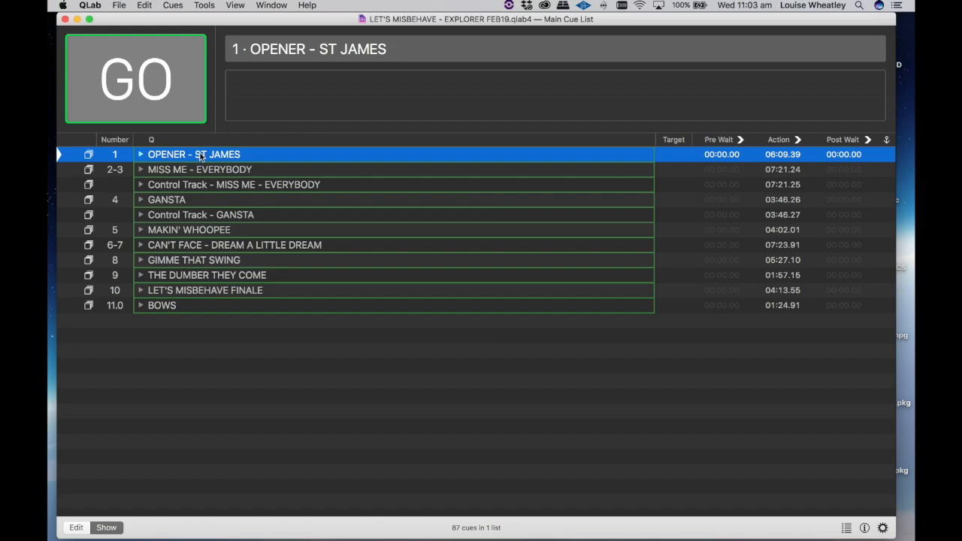